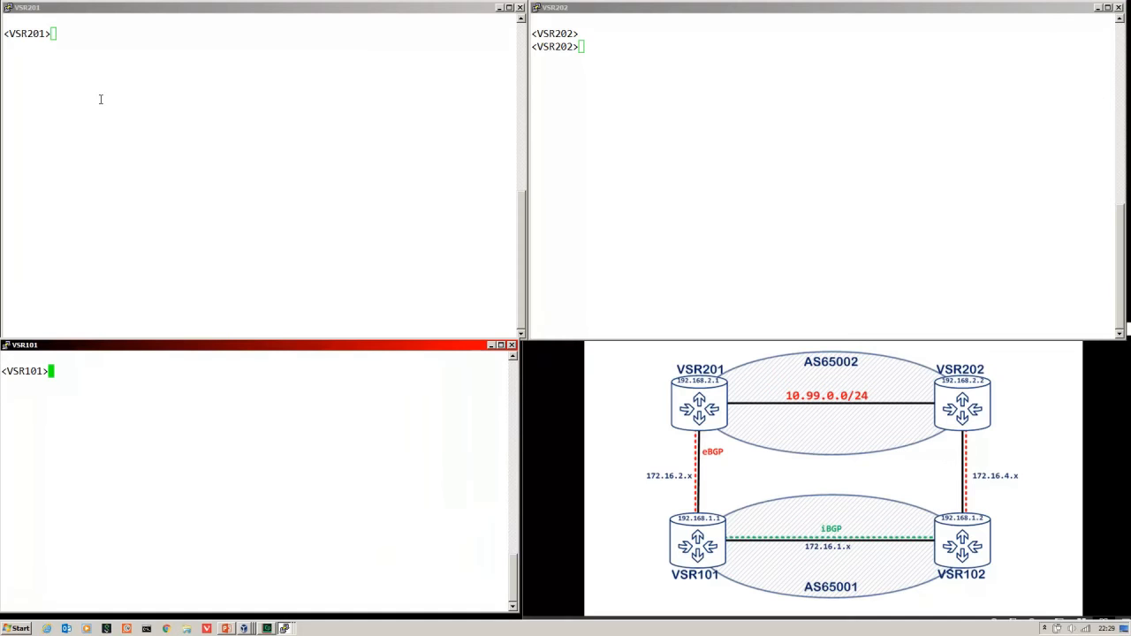
mouse_move(89, 83)
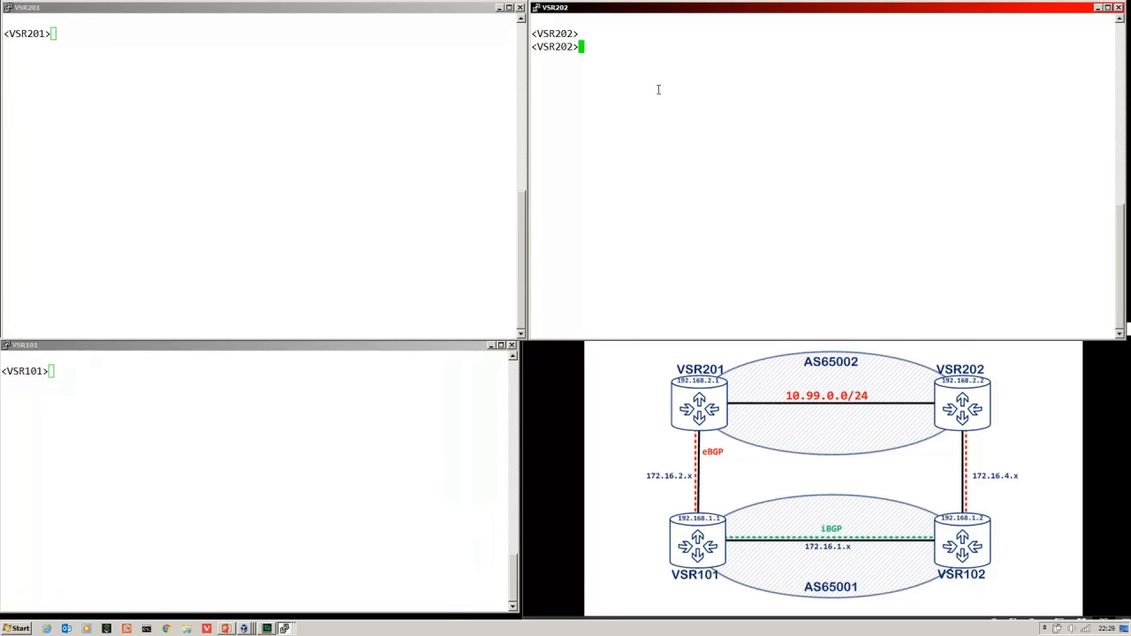
mouse_move(152, 376)
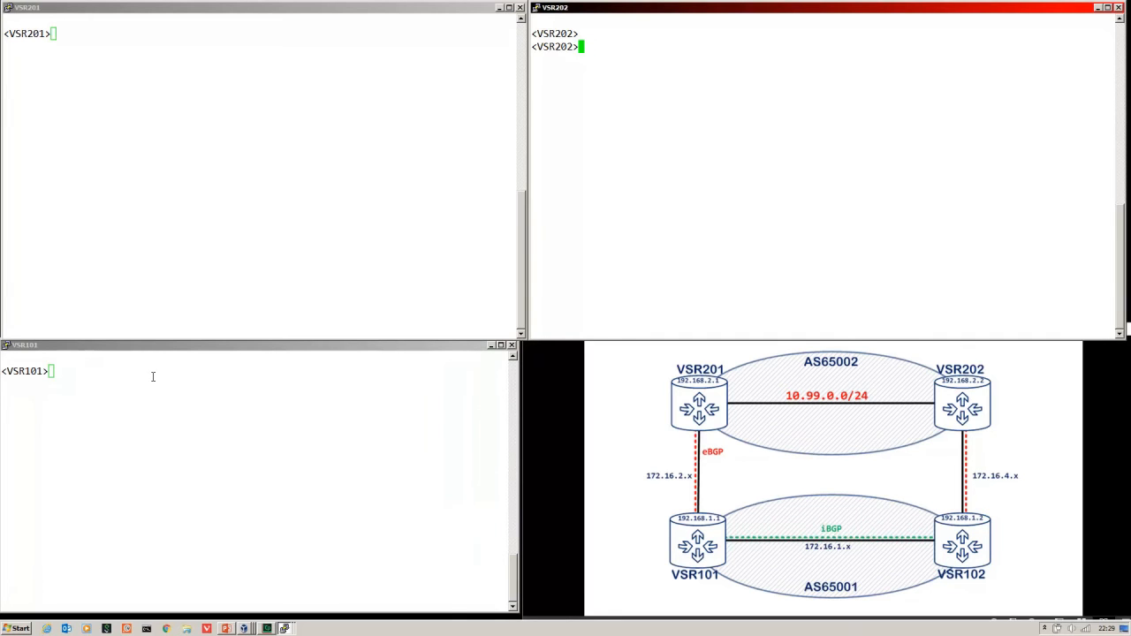
Step: Enter system-view on VSR101 to reach the BGP 65001 configuration
type("sys")
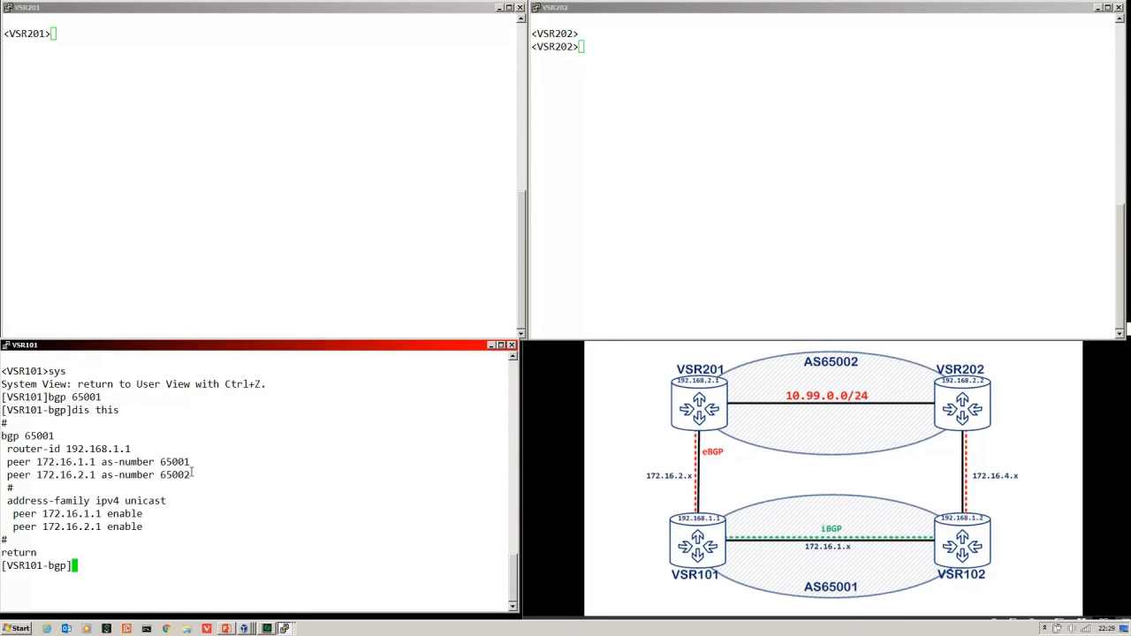
mouse_move(188, 461)
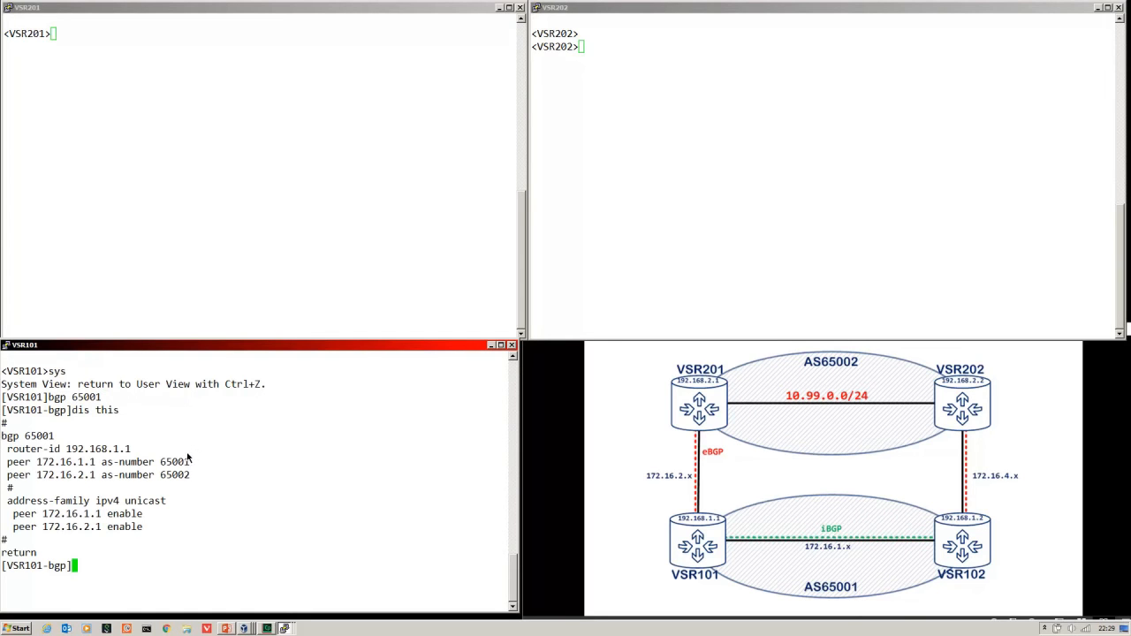
mouse_move(198, 453)
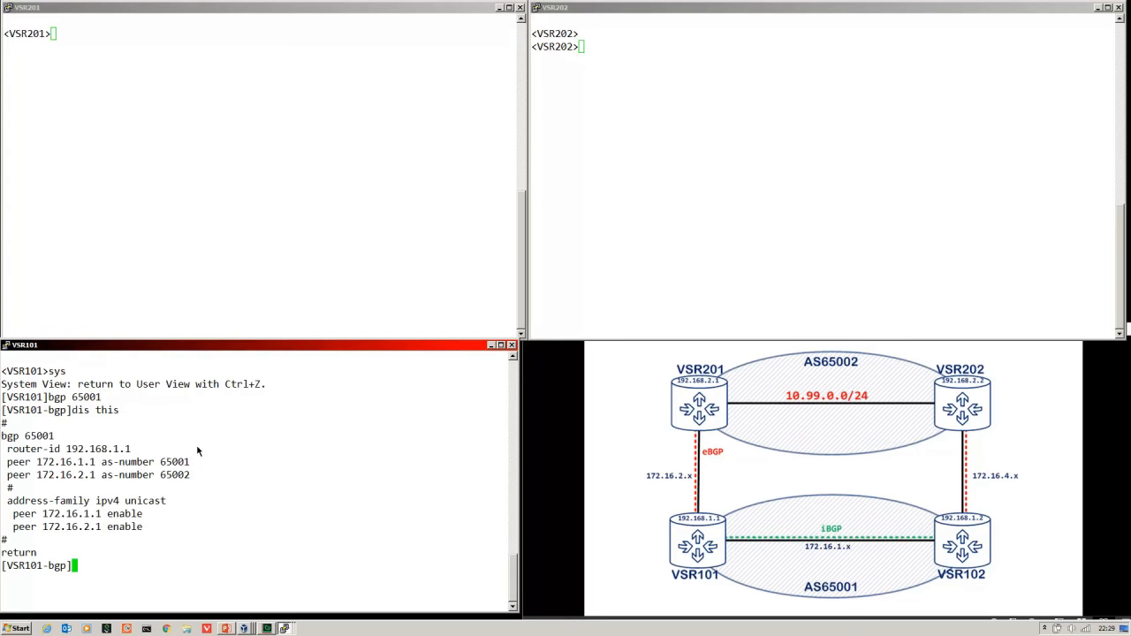
mouse_move(205, 436)
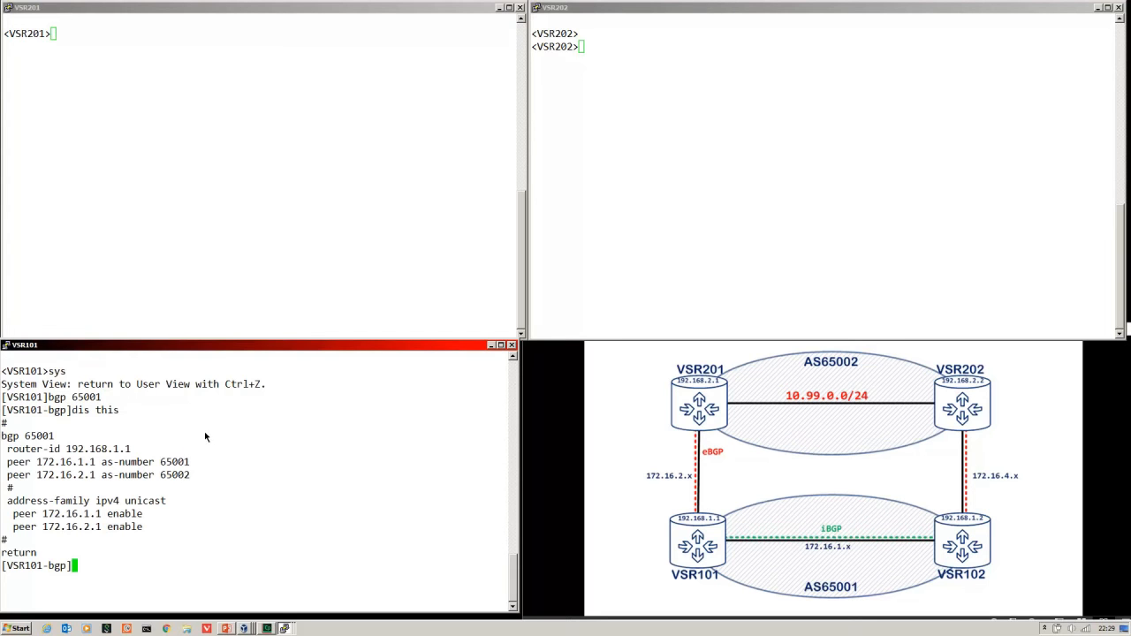
mouse_move(212, 417)
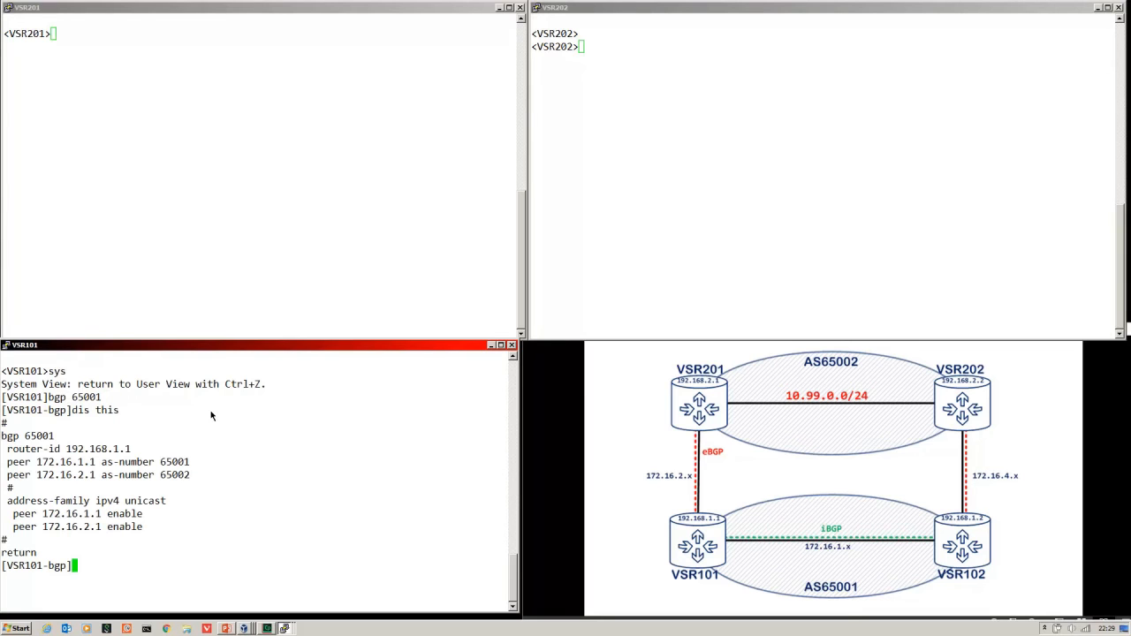
mouse_move(212, 386)
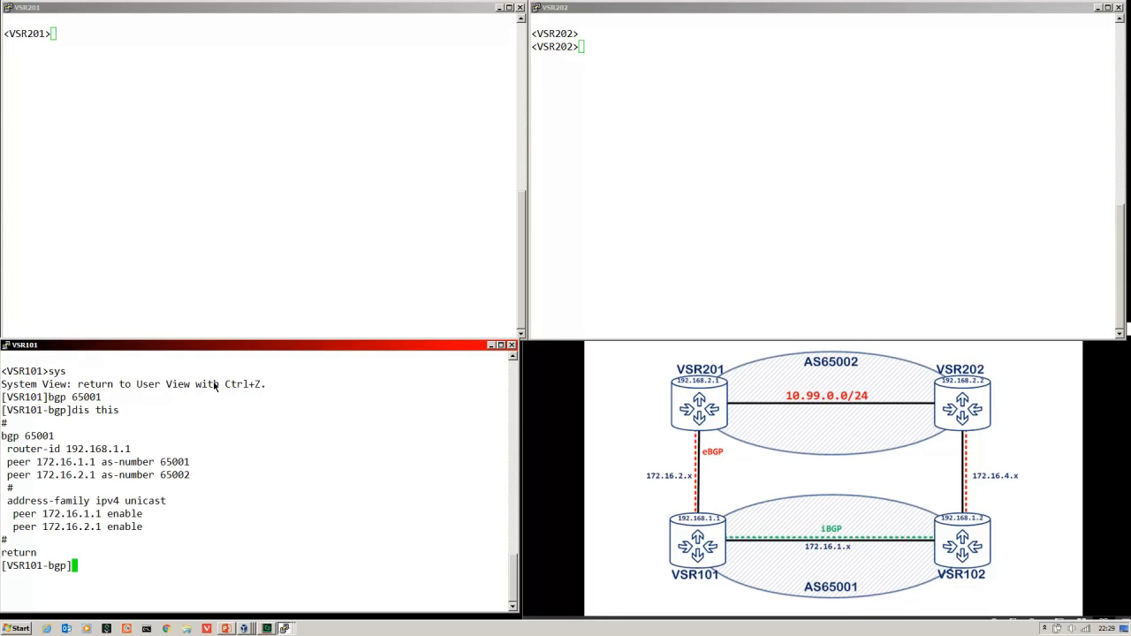
mouse_move(216, 350)
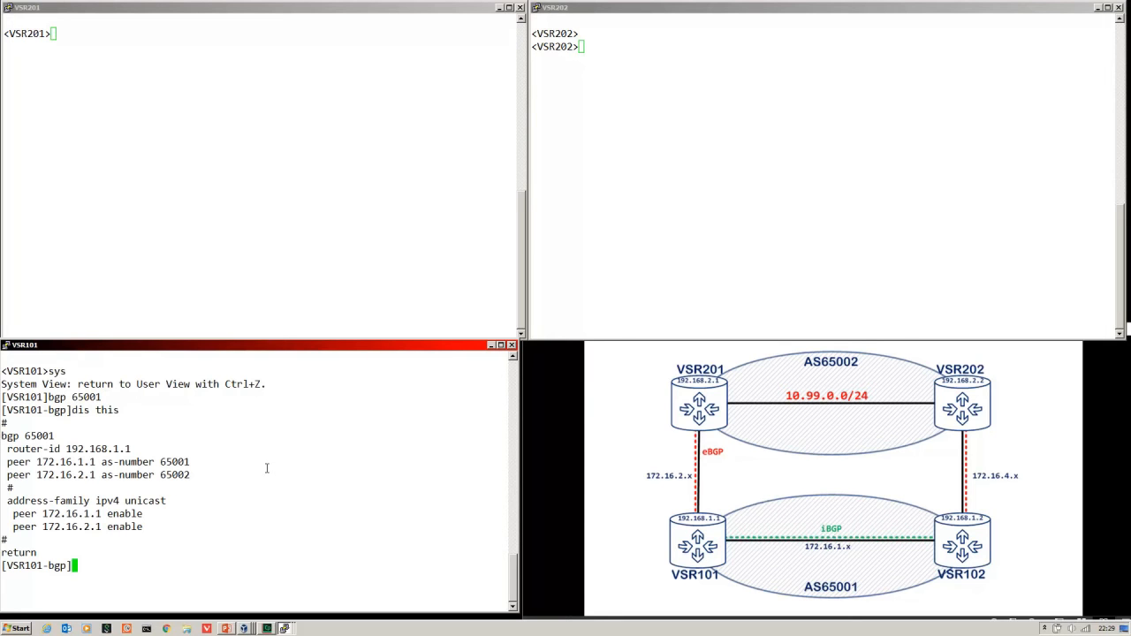
Step: Display VSR101's BGP IPv4 routing table showing both paths to 10.99.0.0/24
type("dis bgp rout ipv4")
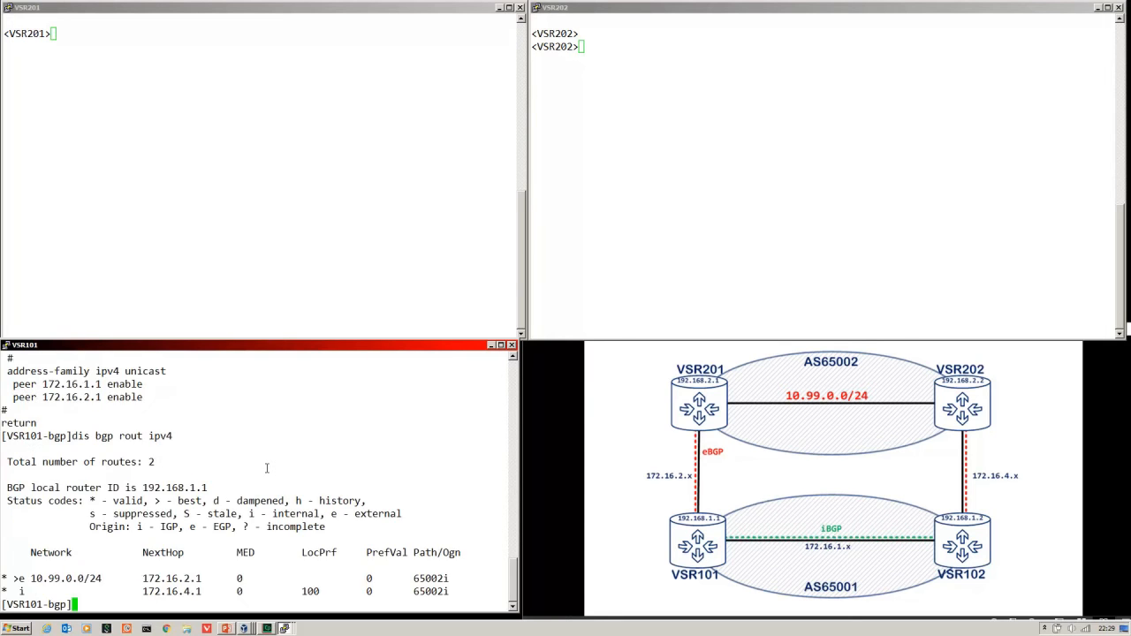
mouse_move(81, 544)
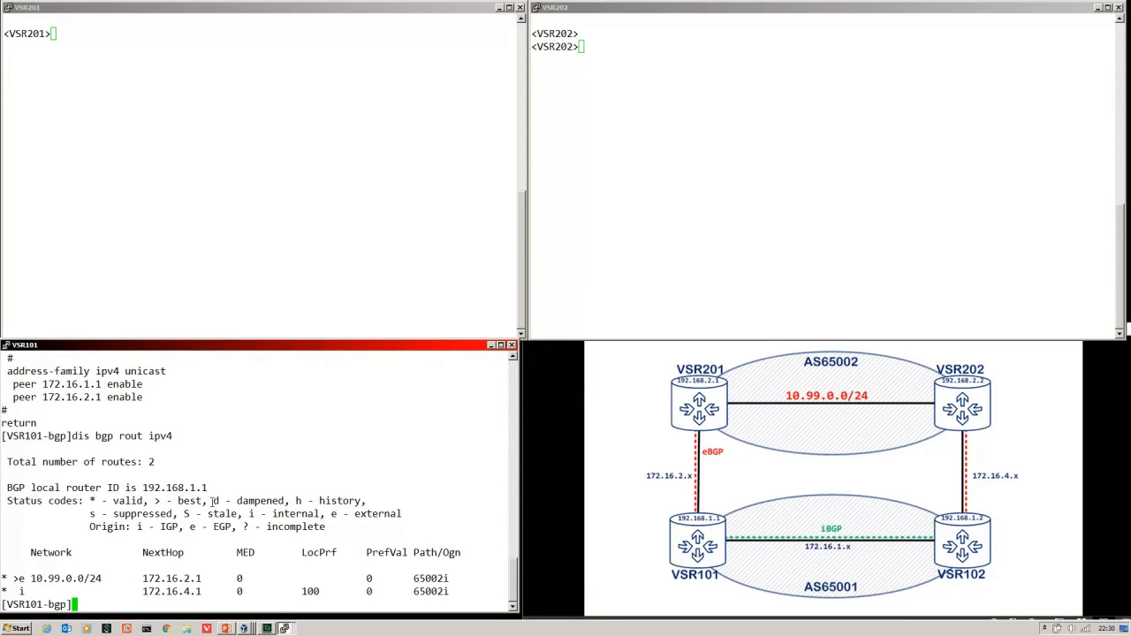
mouse_move(208, 473)
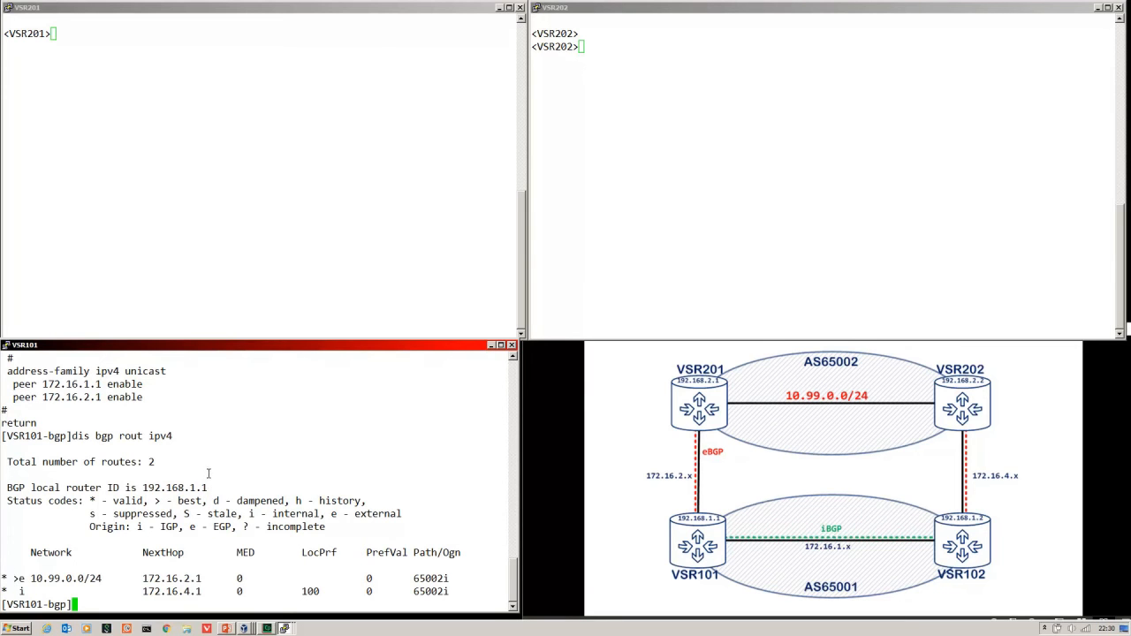
mouse_move(205, 438)
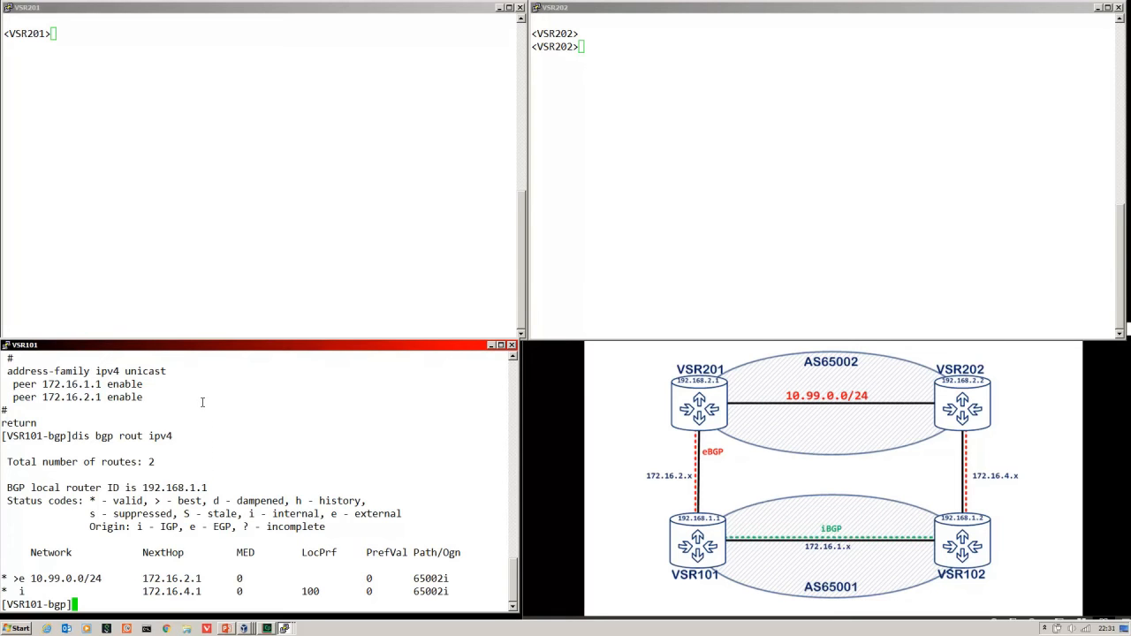
mouse_move(201, 361)
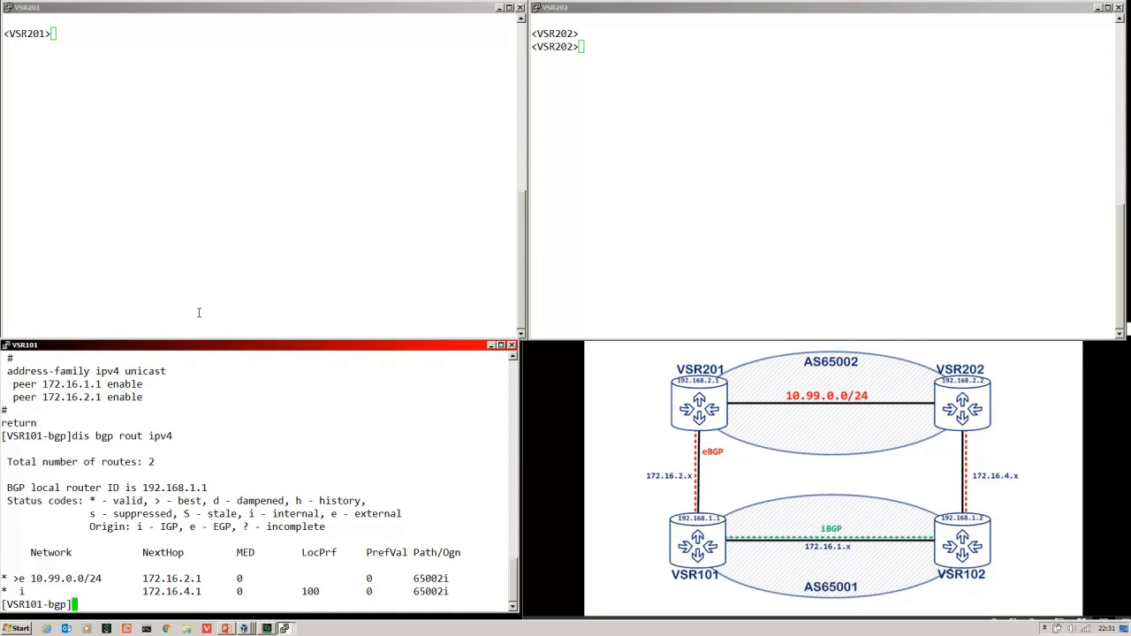
mouse_move(198, 262)
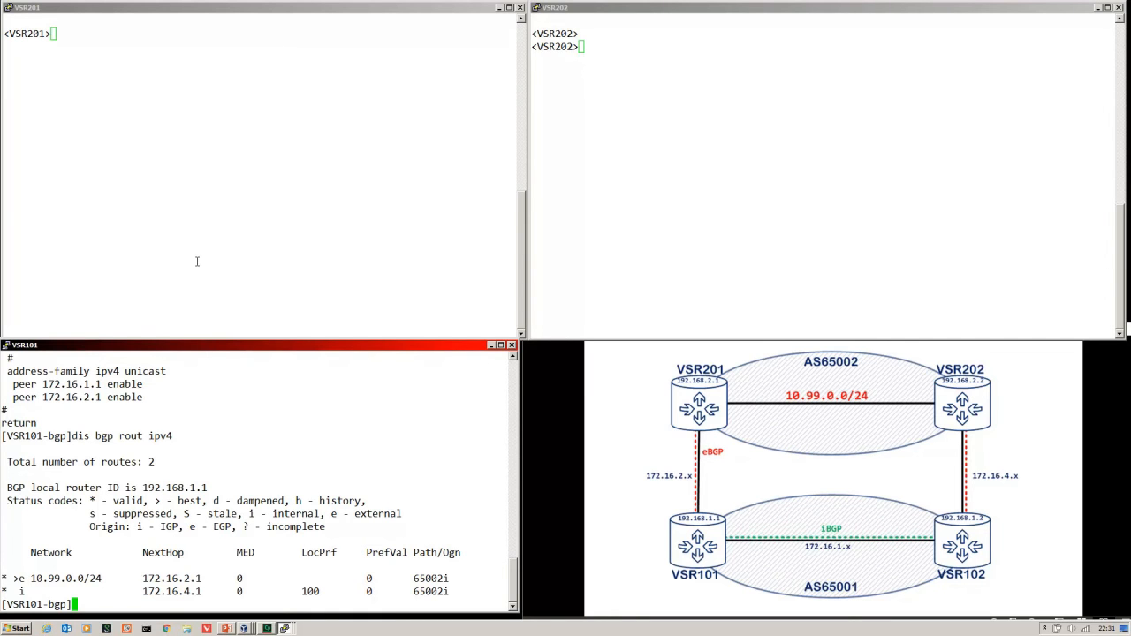
mouse_move(198, 205)
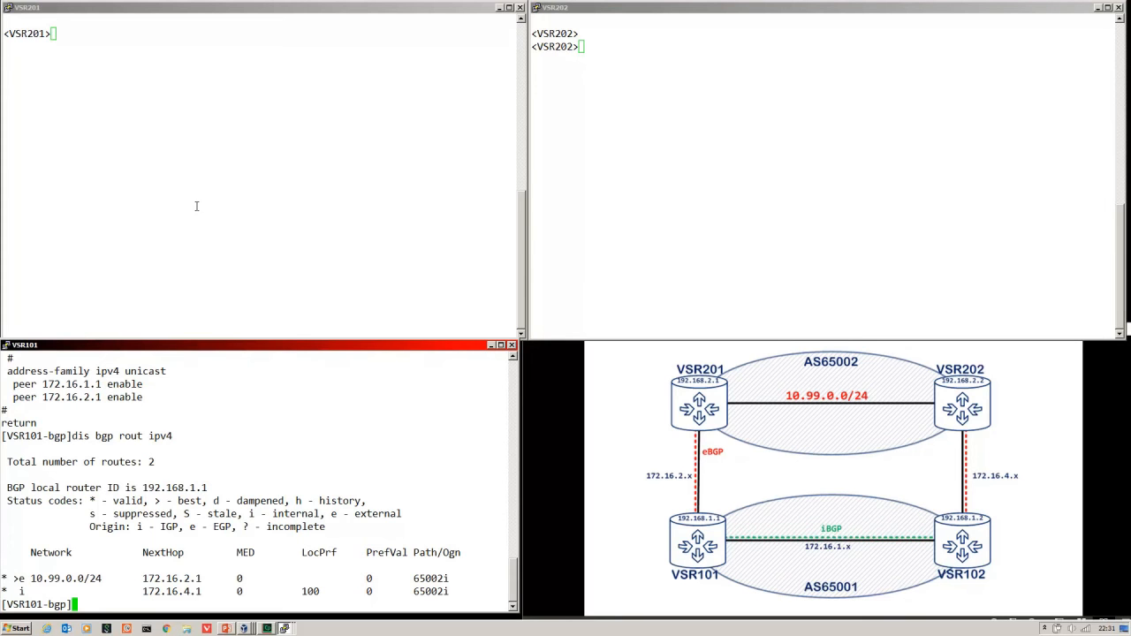
mouse_move(194, 145)
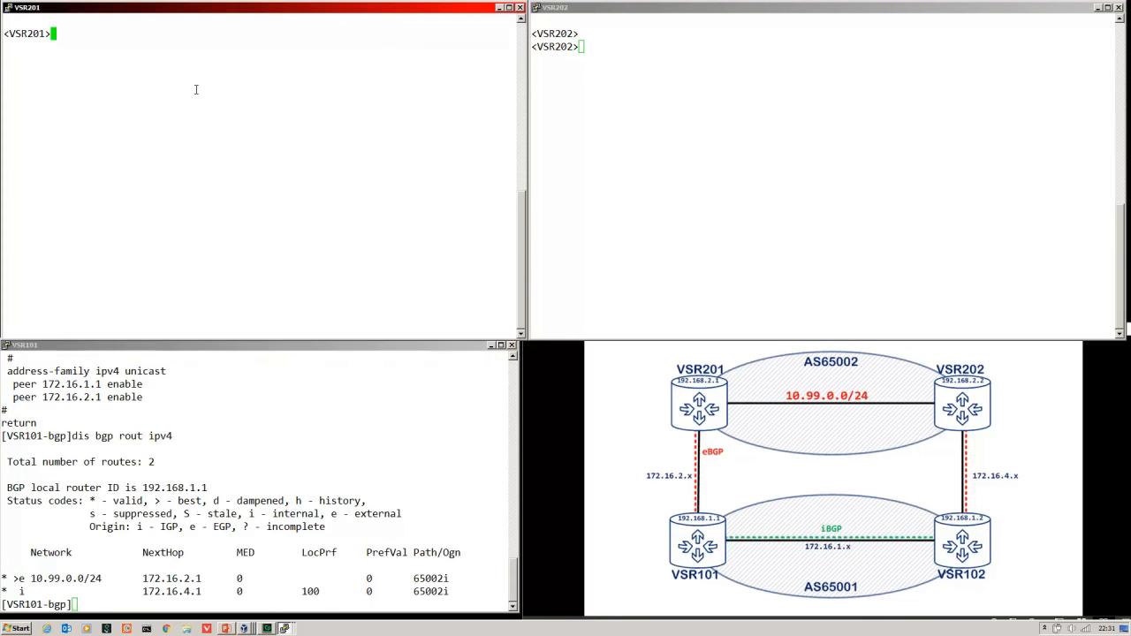
Step: Enter VSR201's BGP 65002 IPv4 unicast address-family view
type("sys")
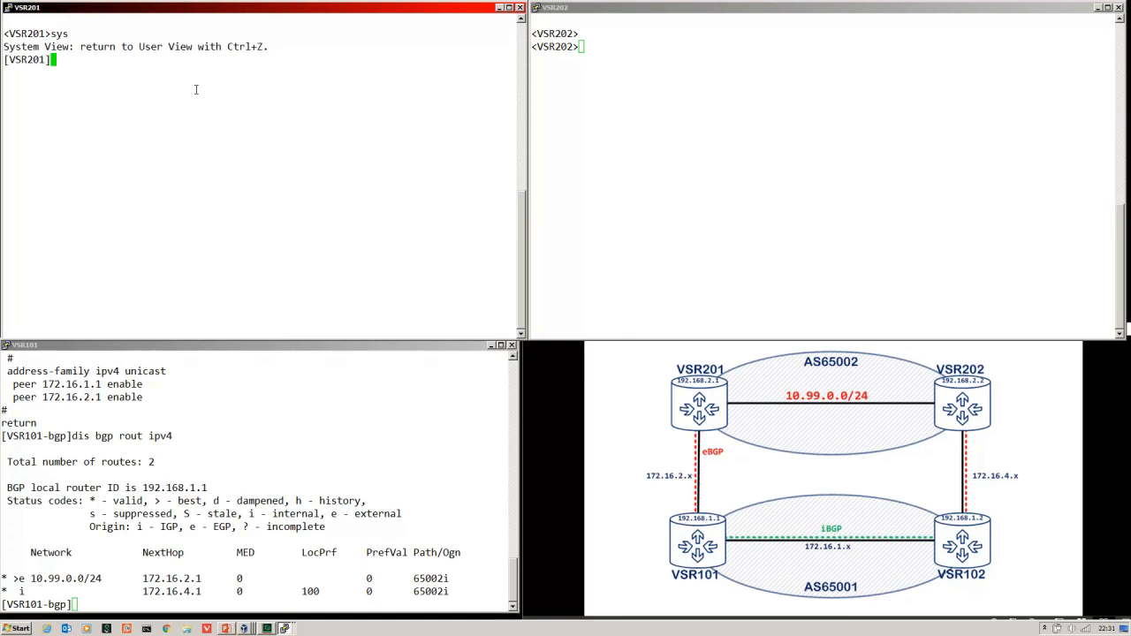
type("bgp 65002")
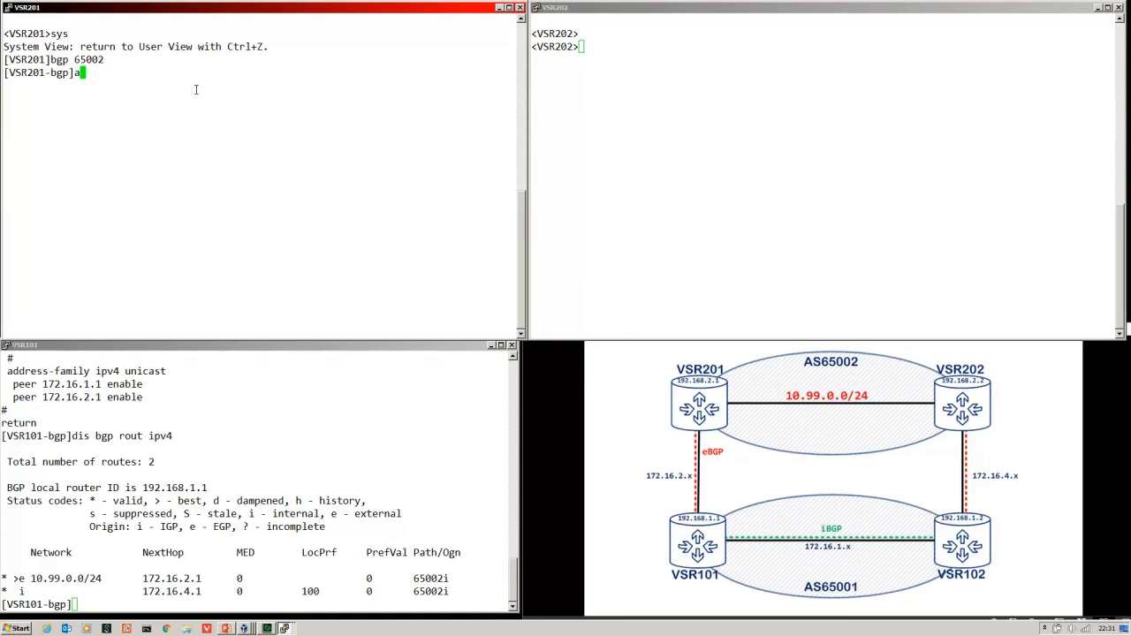
type("address-family ip")
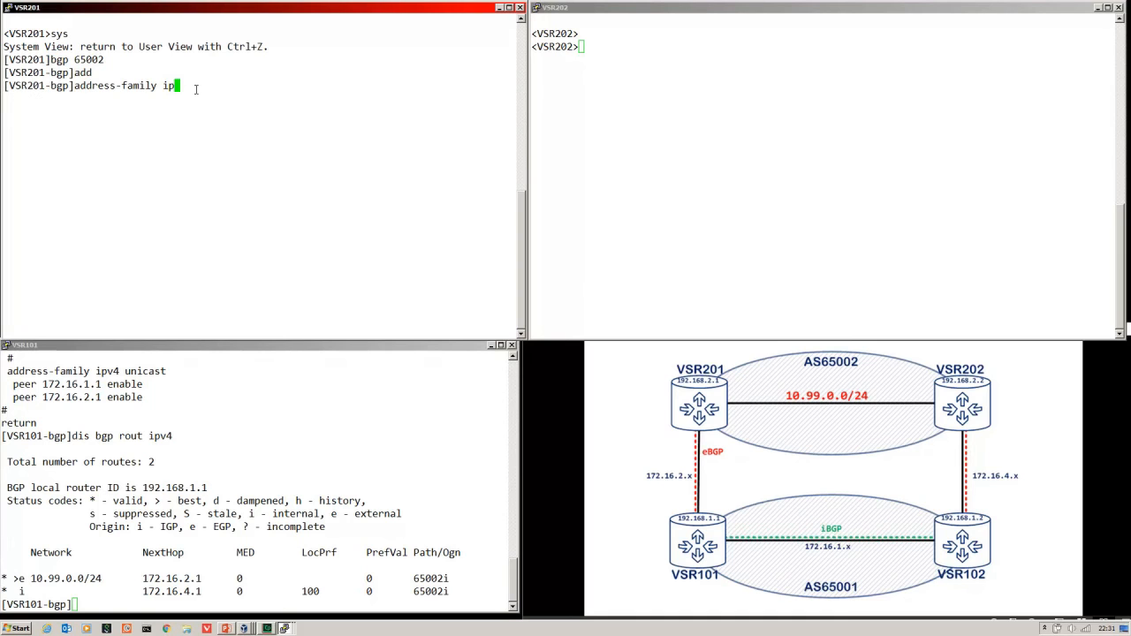
type("v4 un")
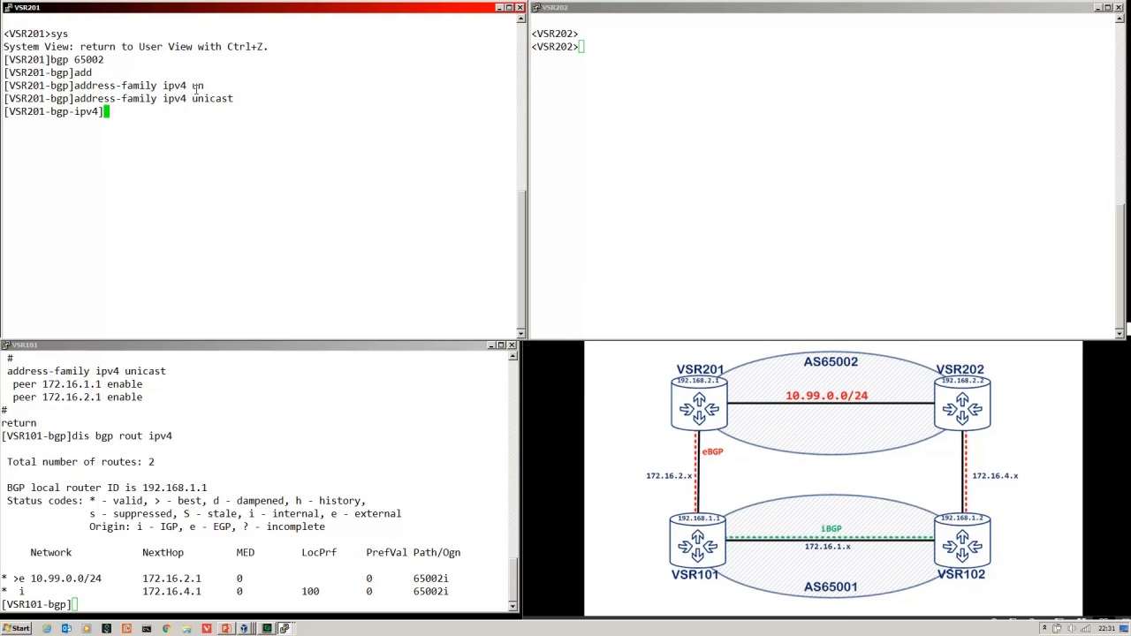
Step: Set the default MED to 50 for VSR201's IPv4 unicast routes
type("default med")
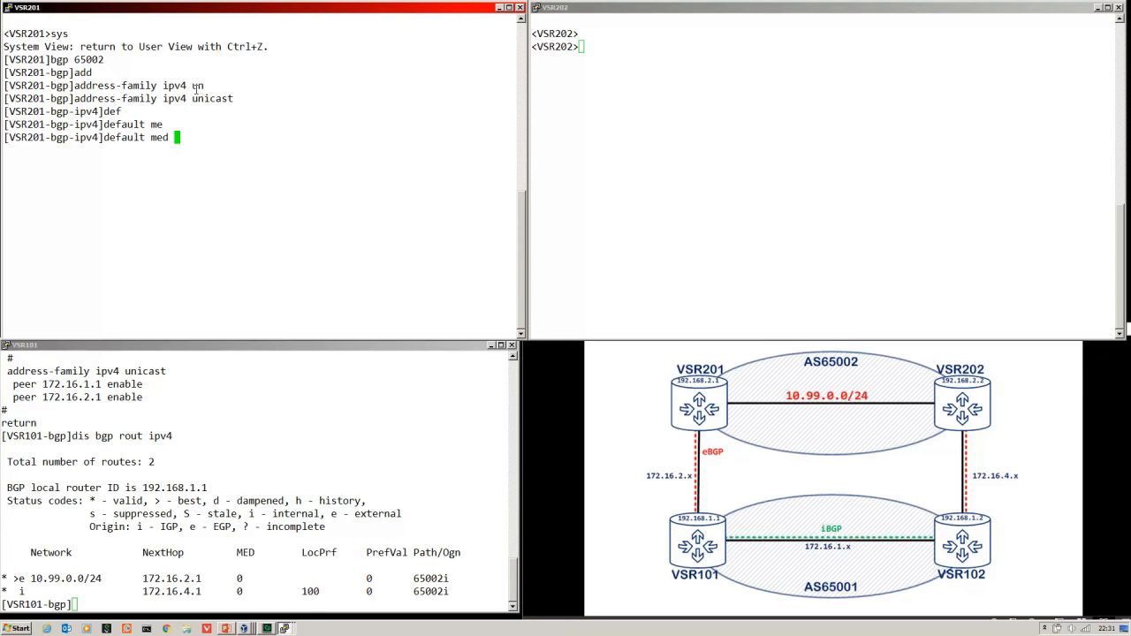
type("50")
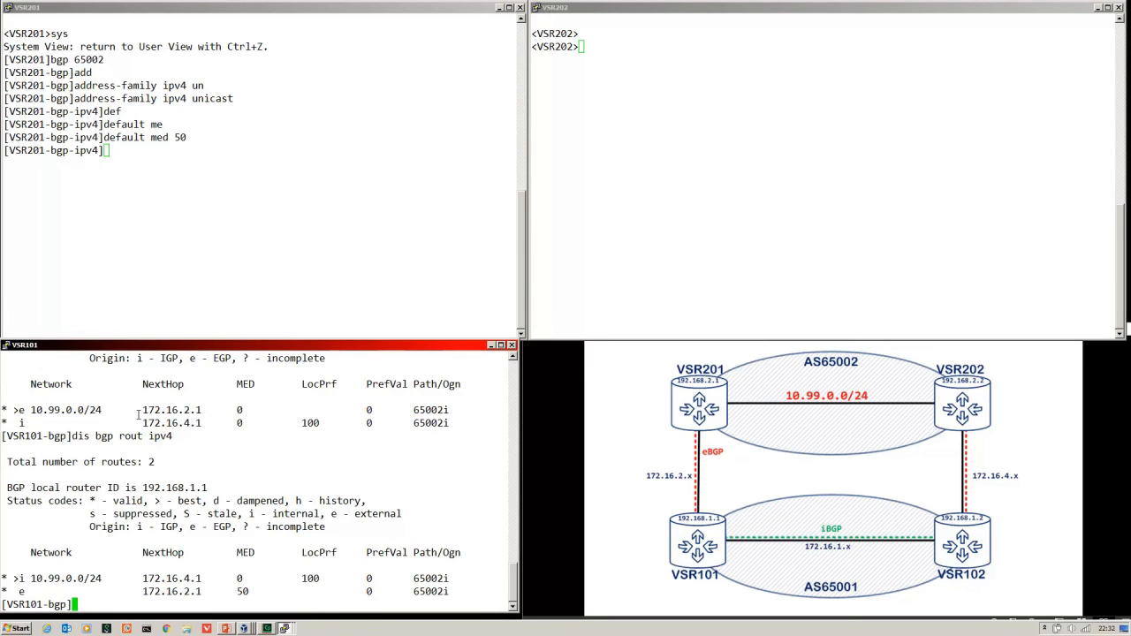
double_click(171, 410)
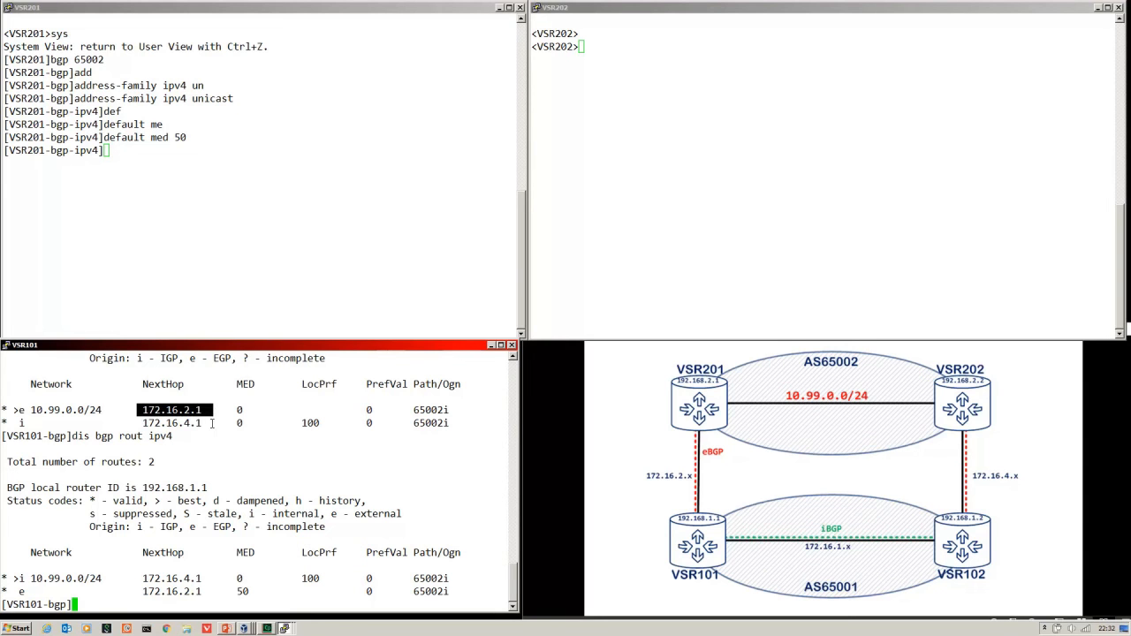
mouse_move(226, 399)
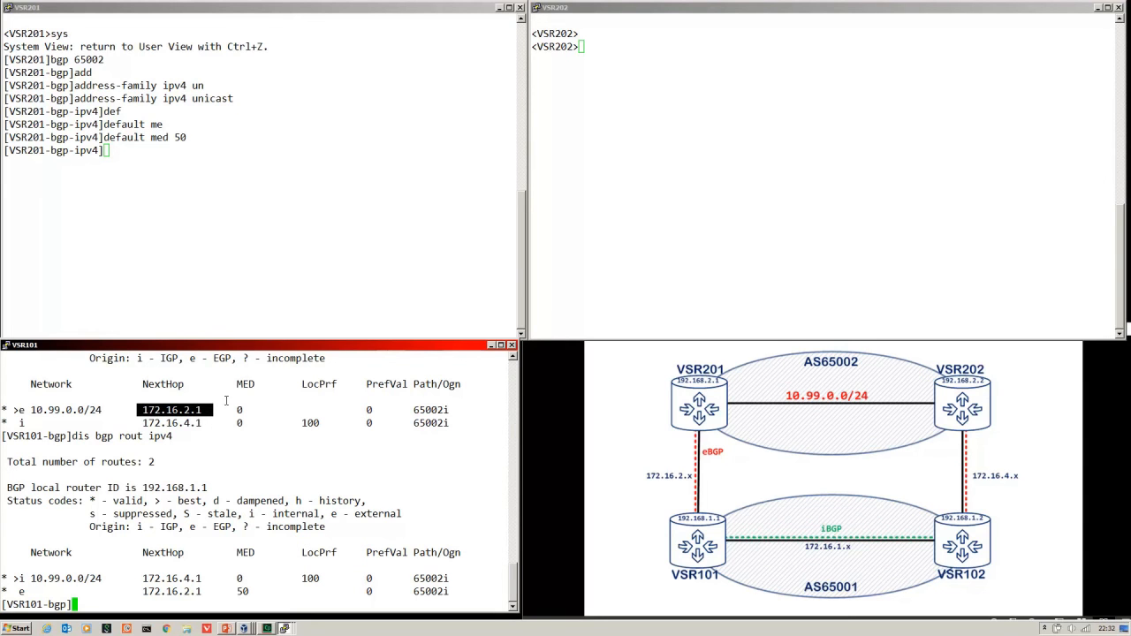
mouse_move(224, 407)
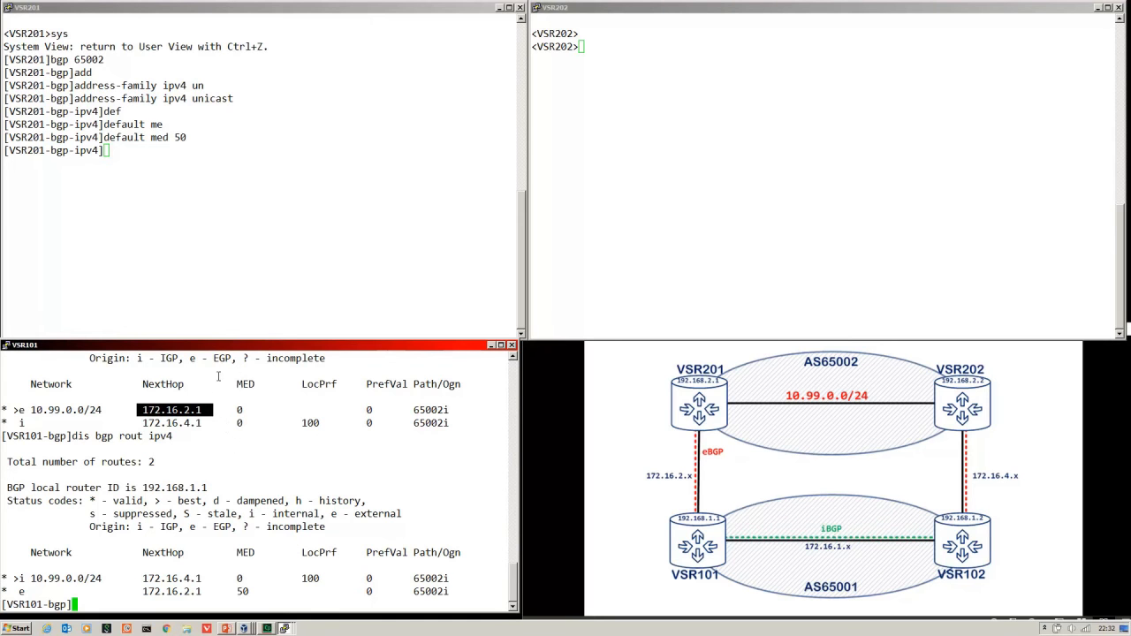
mouse_move(247, 435)
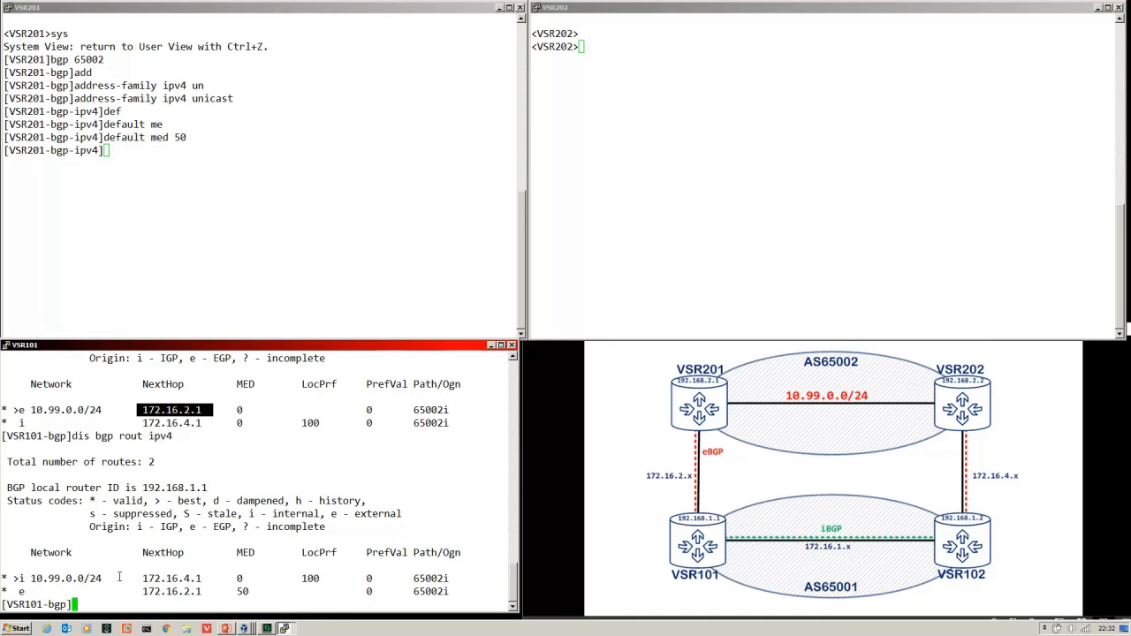
mouse_move(126, 586)
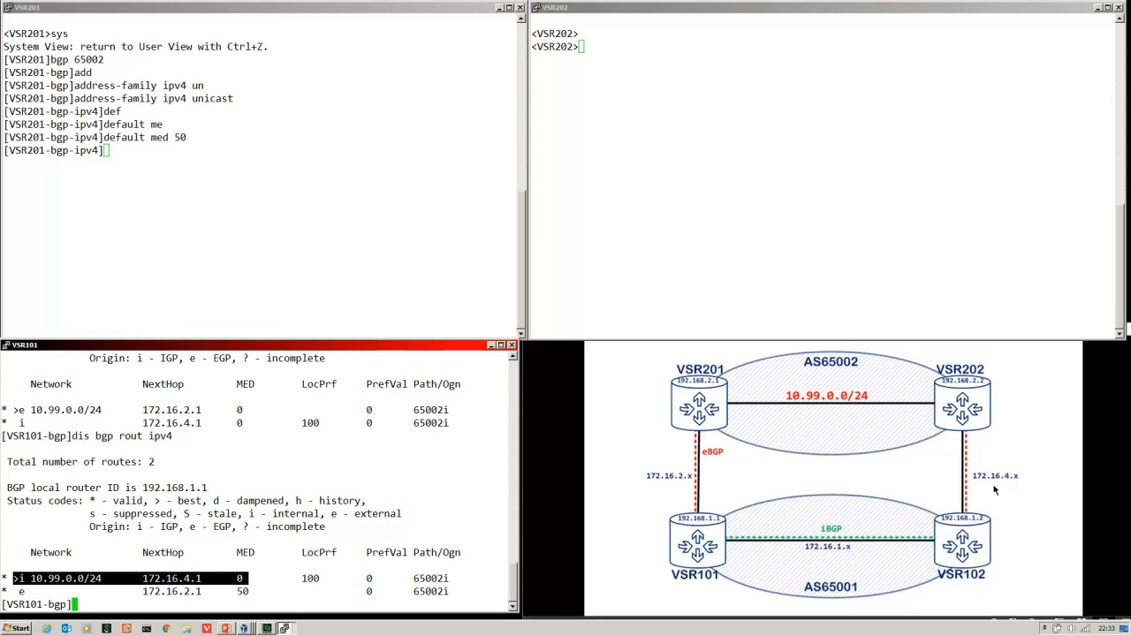
mouse_move(915, 529)
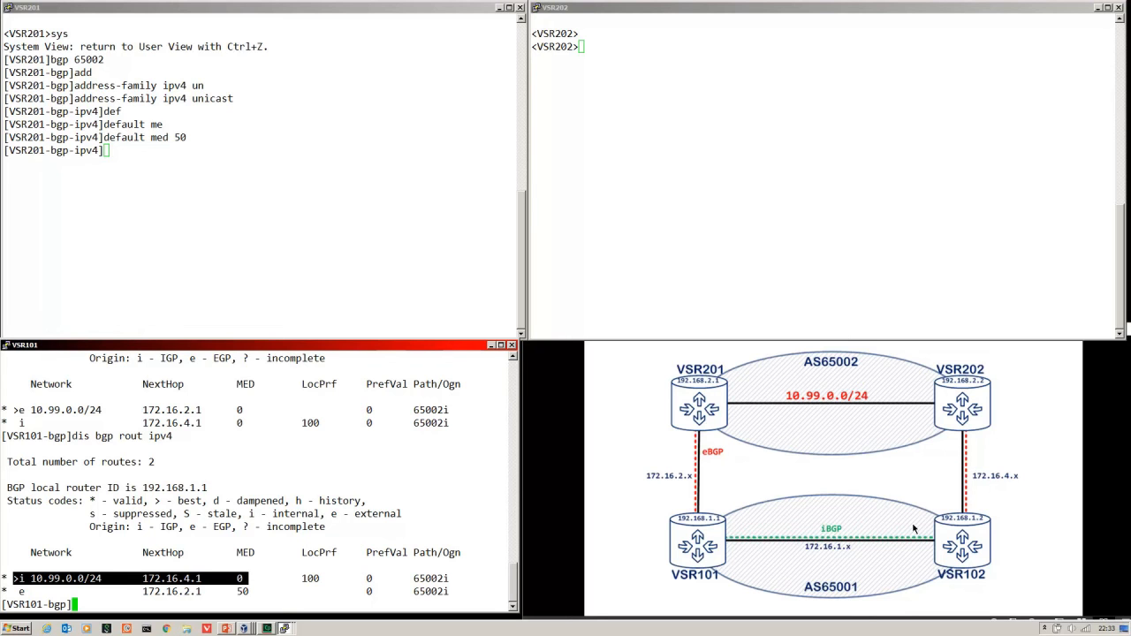
mouse_move(824, 537)
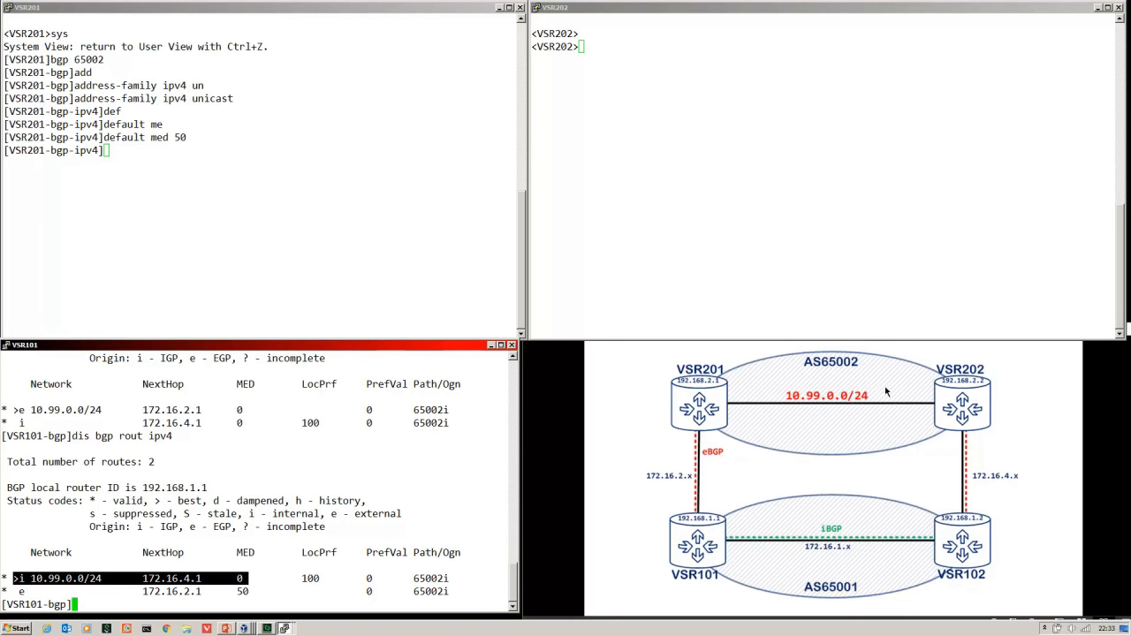
mouse_move(795, 551)
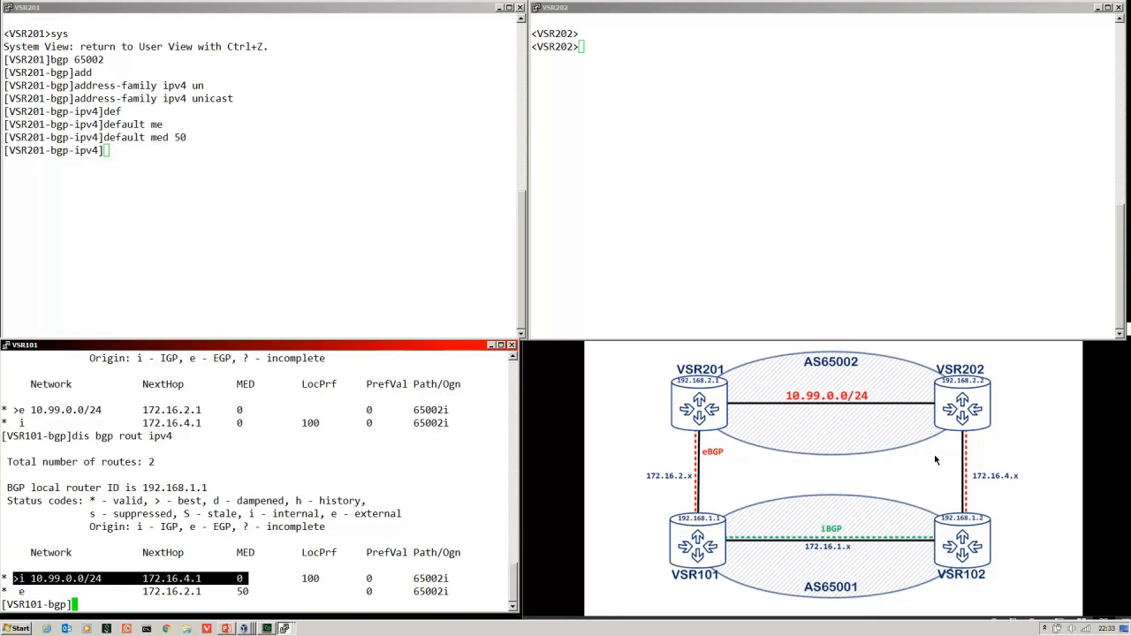
mouse_move(658, 482)
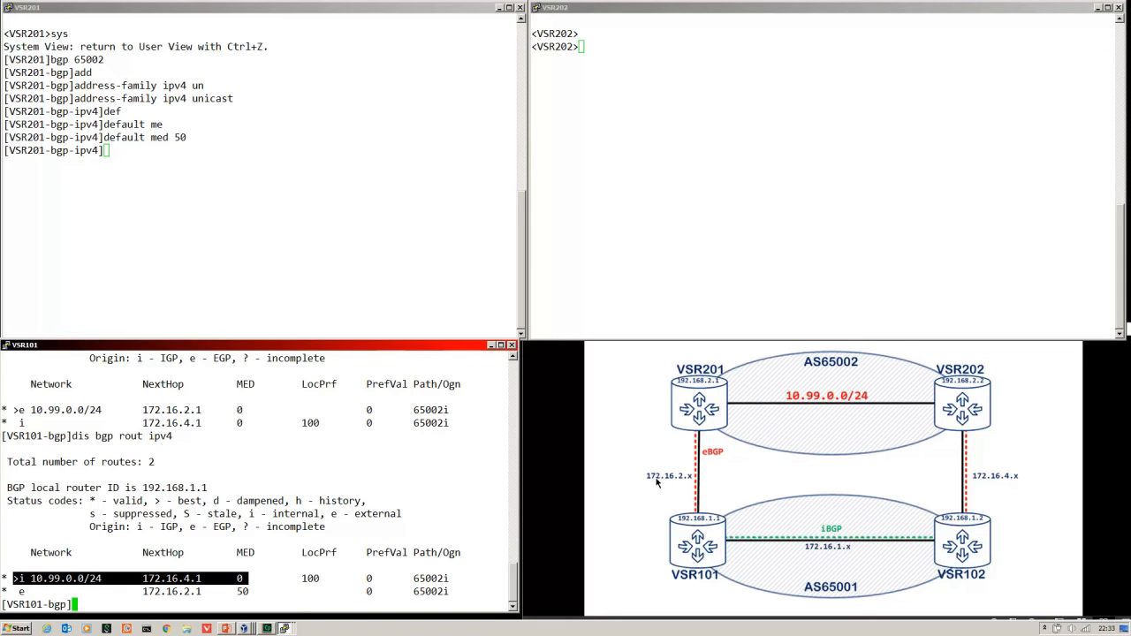
mouse_move(698, 486)
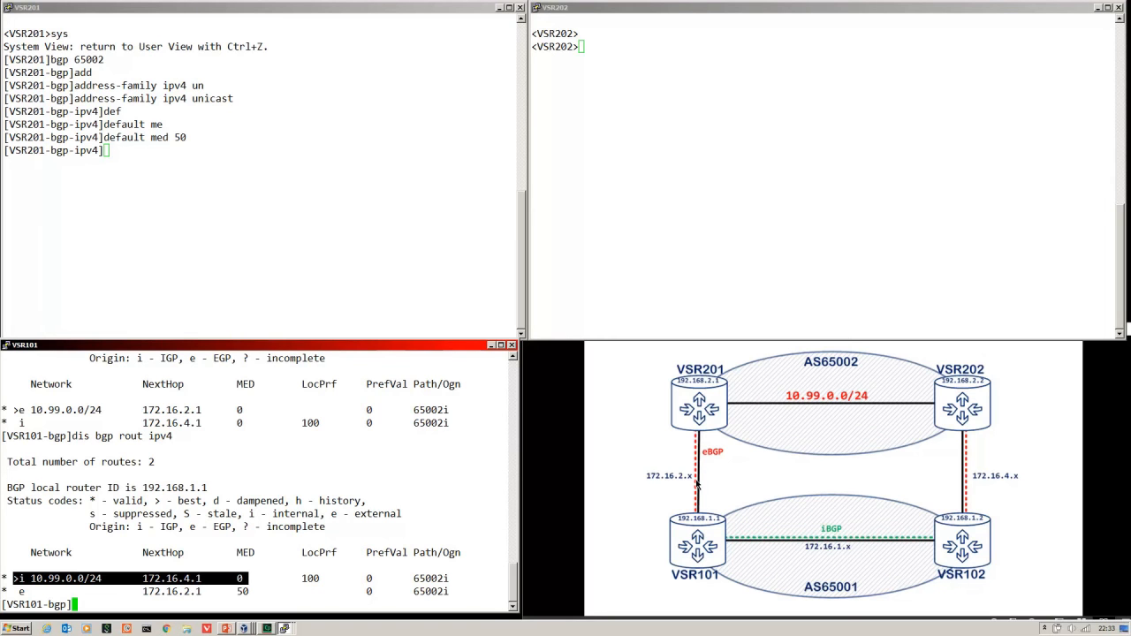
mouse_move(707, 485)
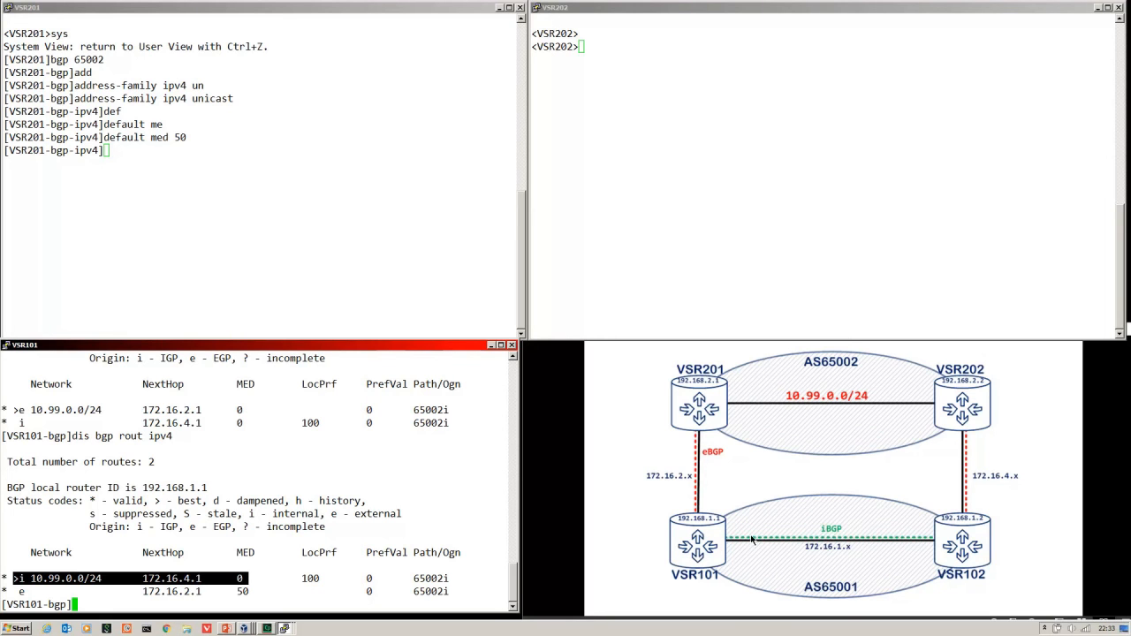
mouse_move(837, 408)
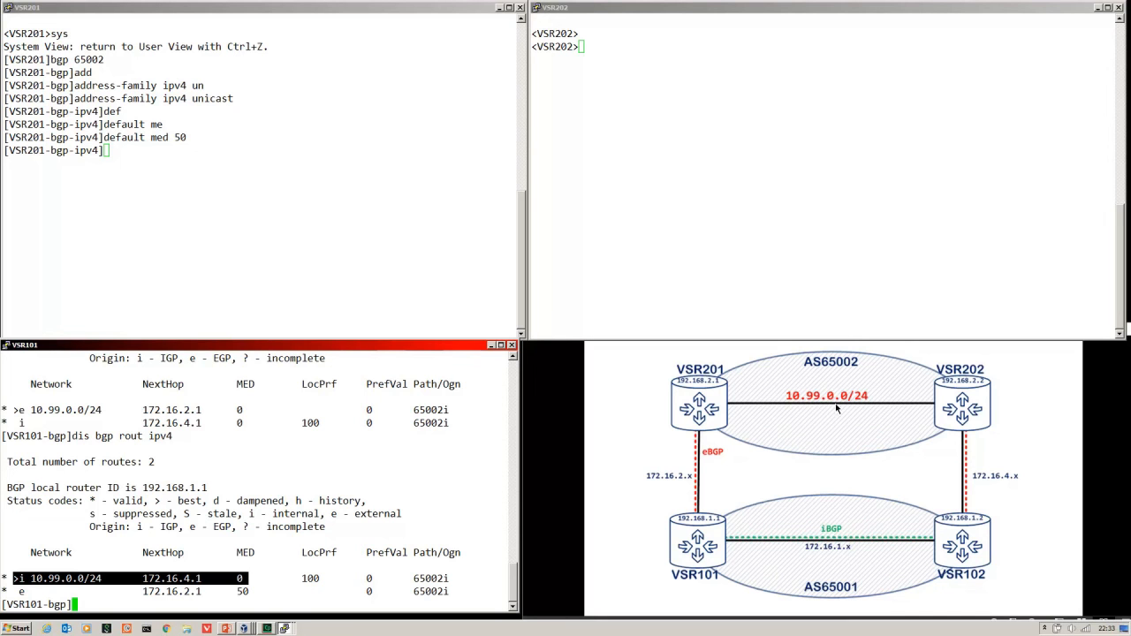
mouse_move(843, 424)
type("bgp")
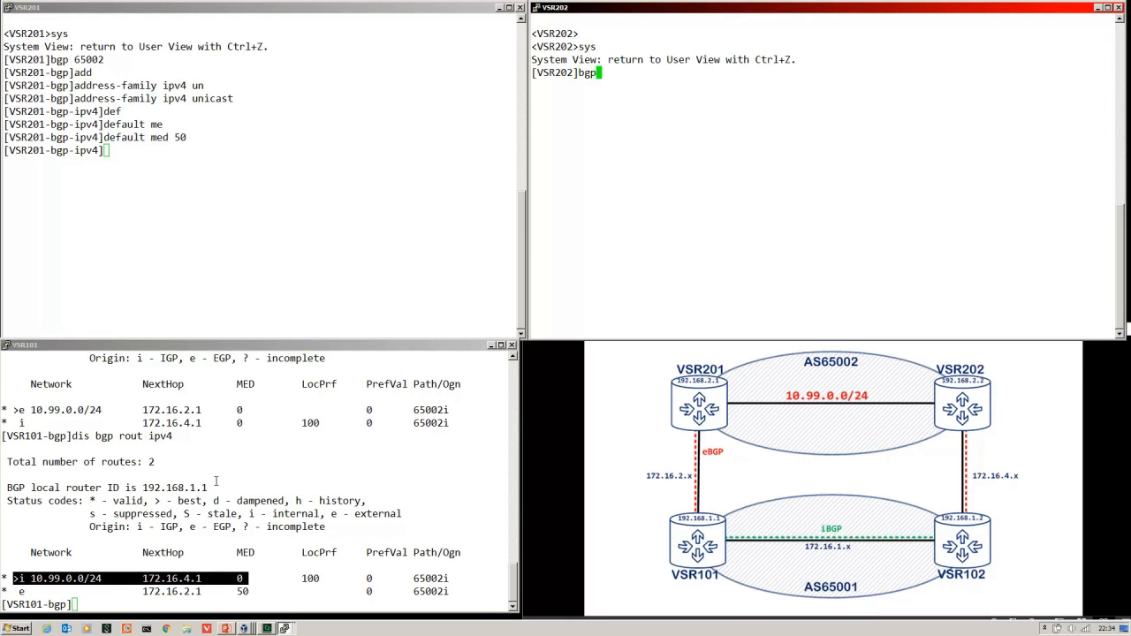
Step: Enter VSR202's BGP IPv4 unicast address-family and begin the default med command
type("65001")
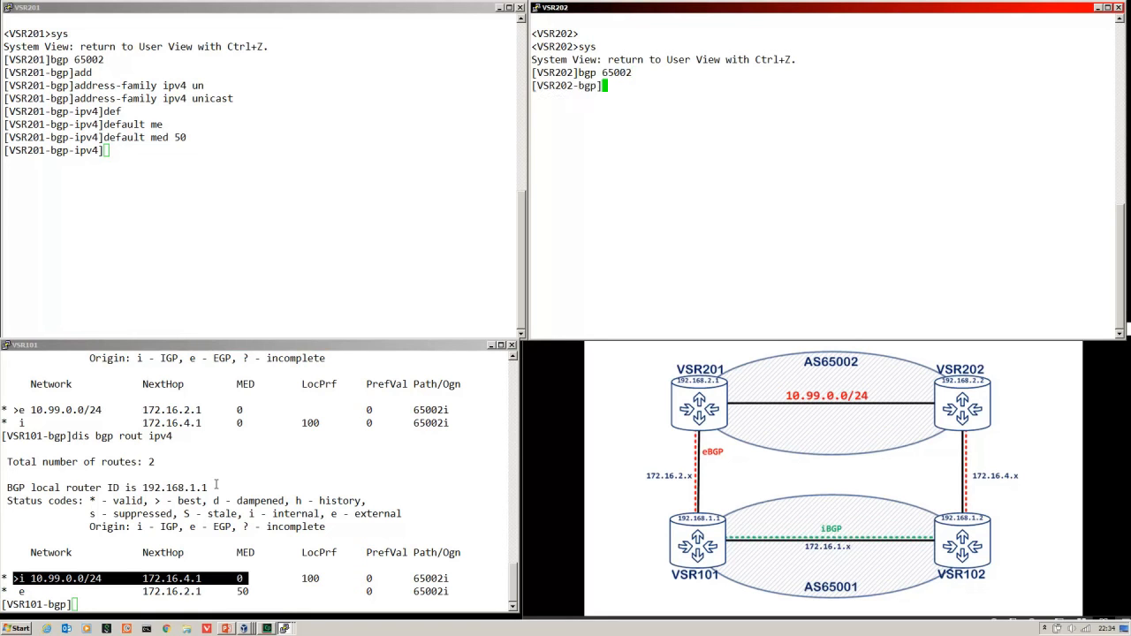
type("address-family ipv4 unicast")
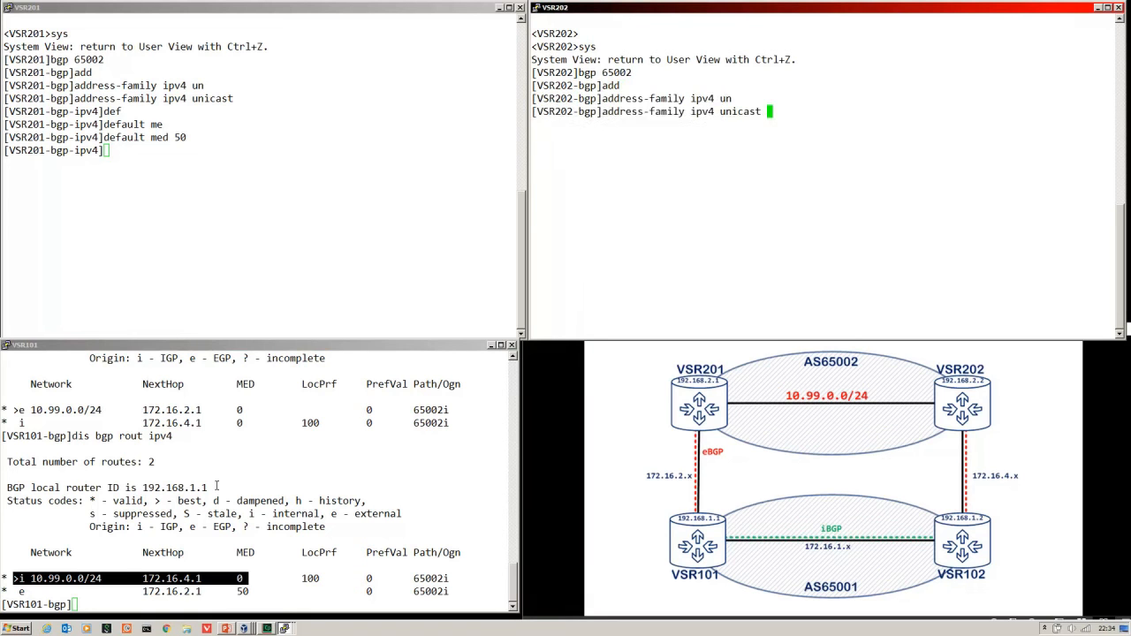
type("default")
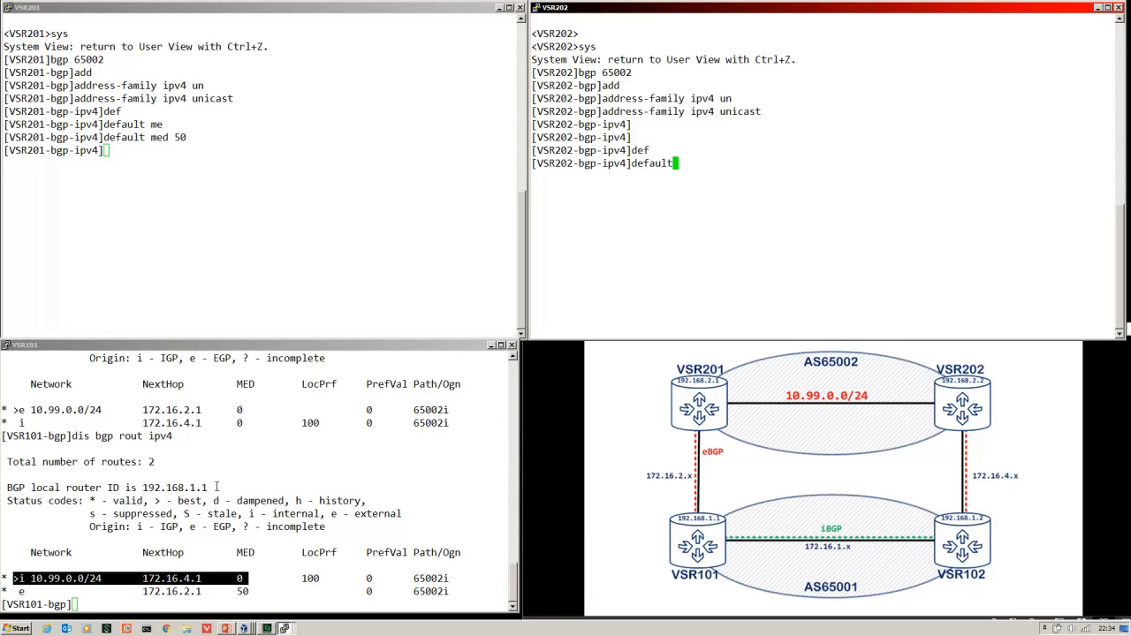
type("\" \"")
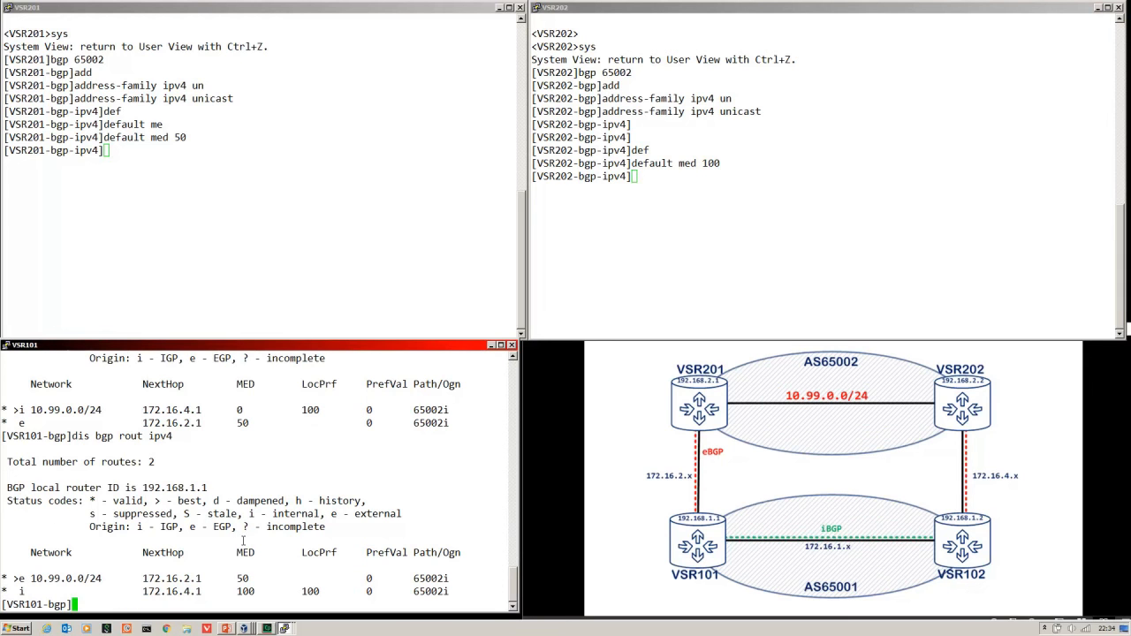
mouse_move(120, 576)
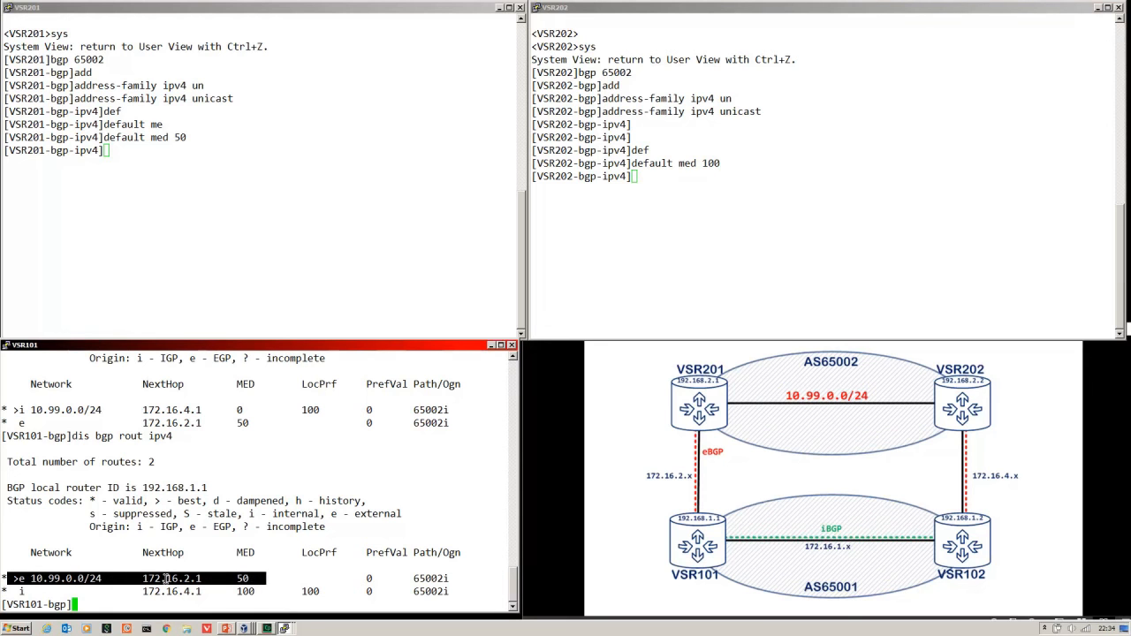
mouse_move(629, 505)
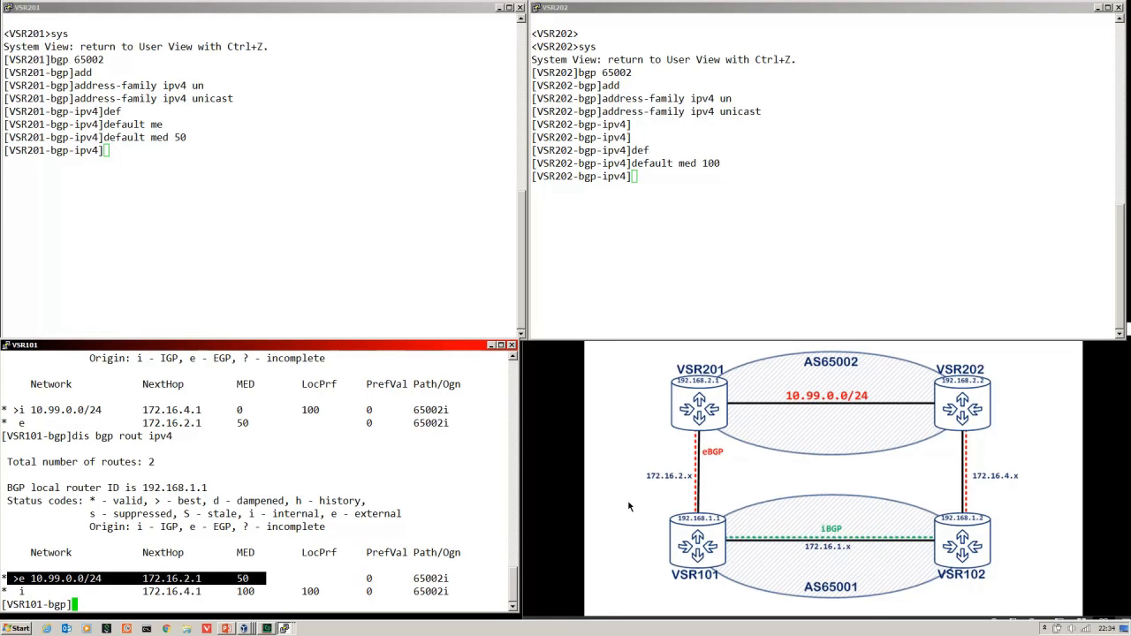
mouse_move(816, 416)
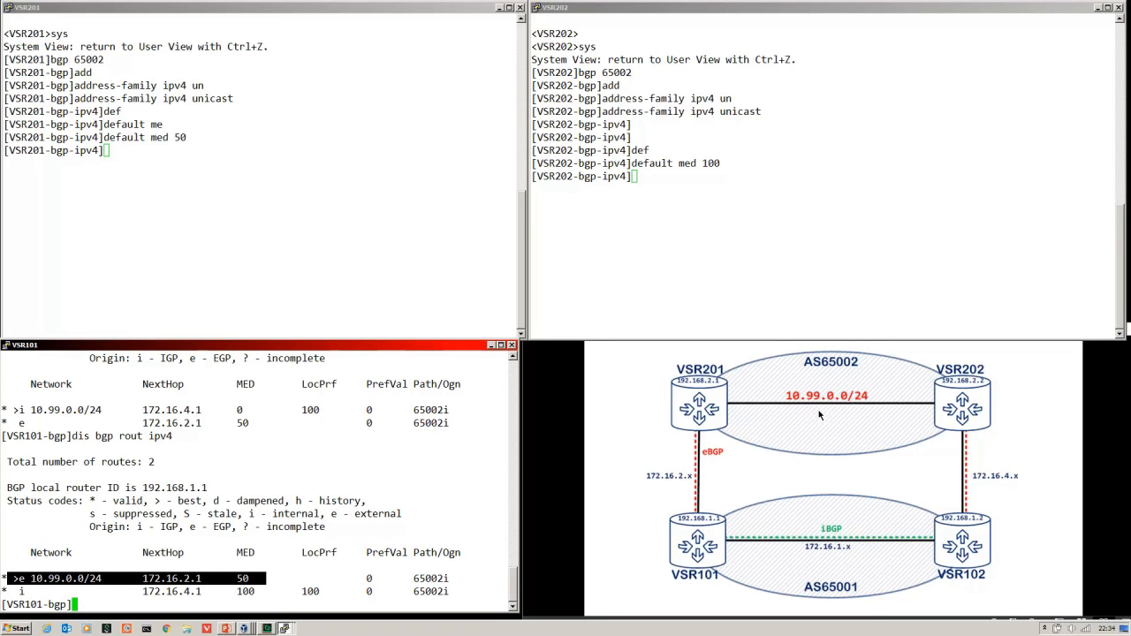
mouse_move(855, 375)
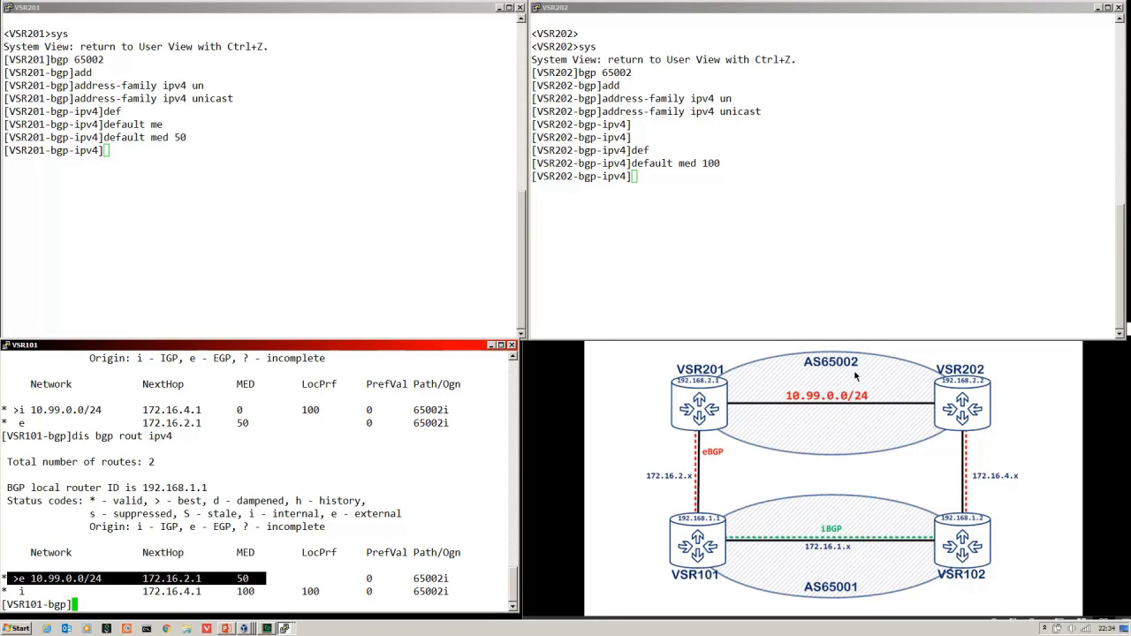
mouse_move(865, 371)
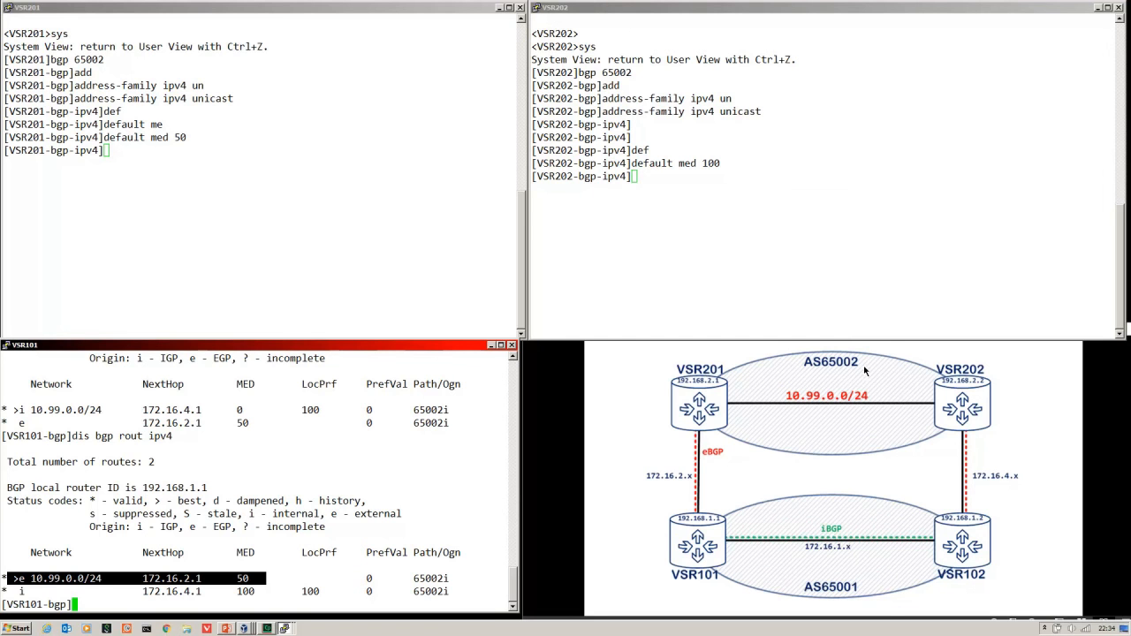
mouse_move(724, 391)
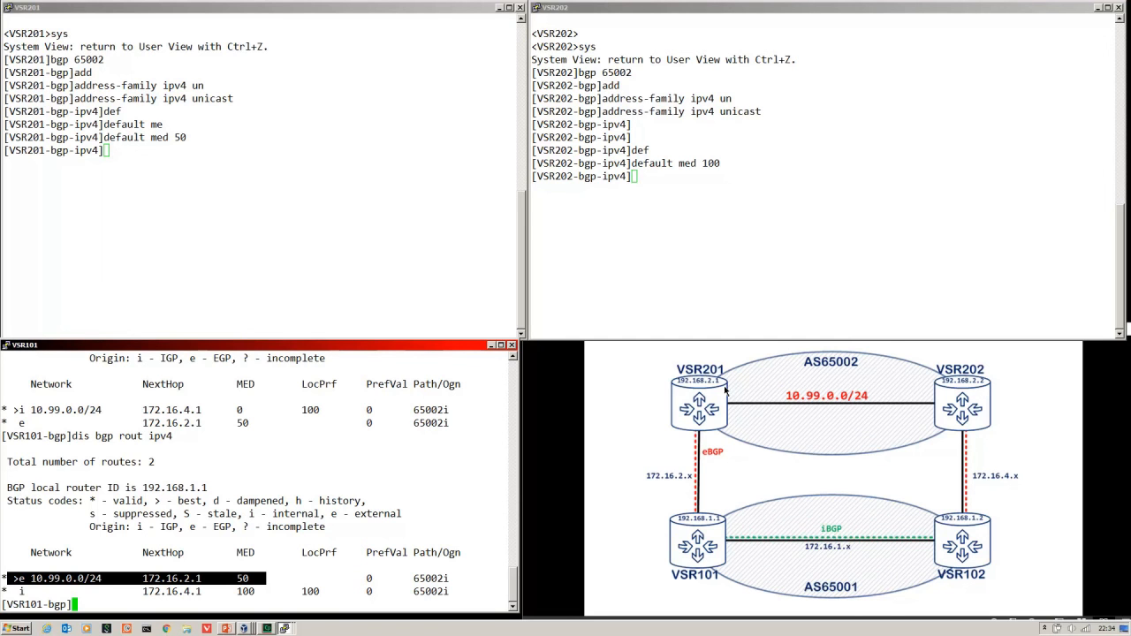
mouse_move(738, 433)
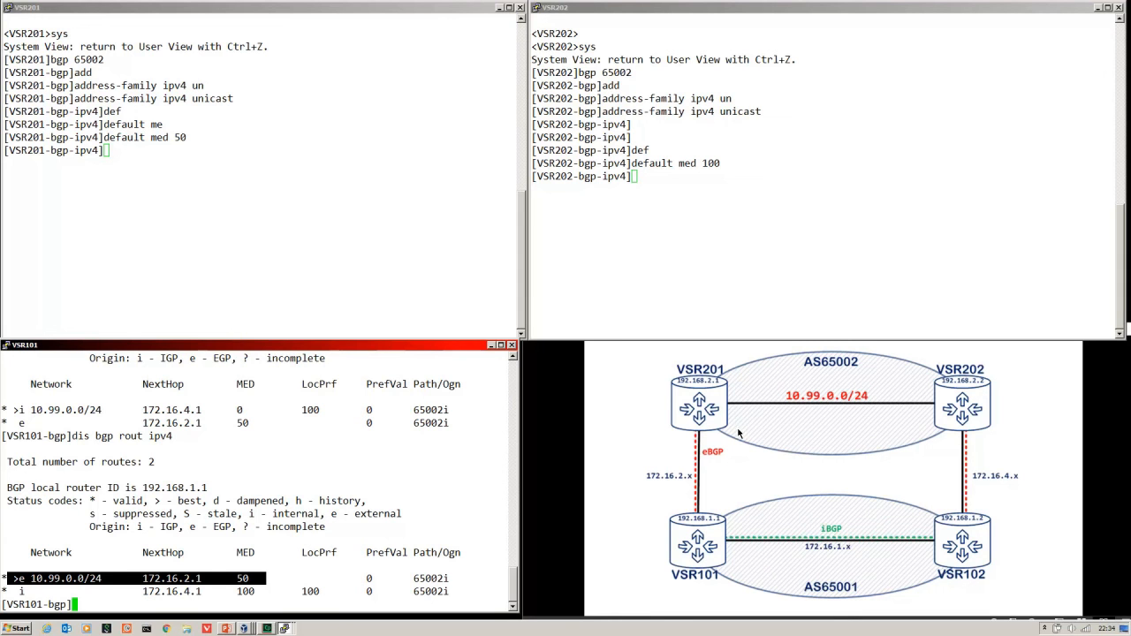
mouse_move(719, 566)
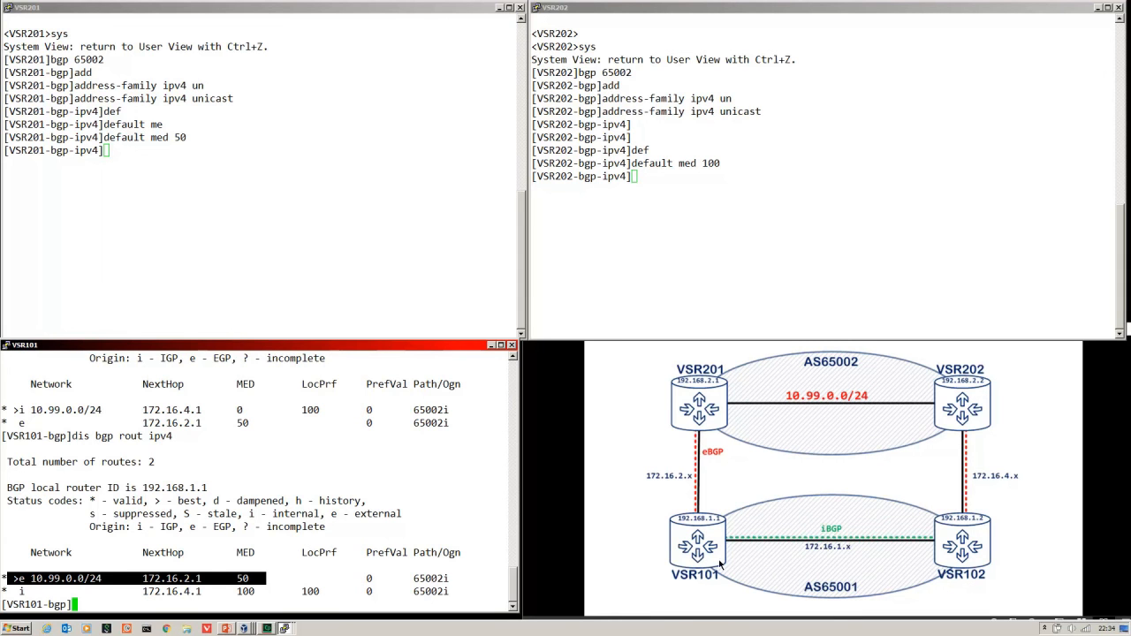
mouse_move(705, 421)
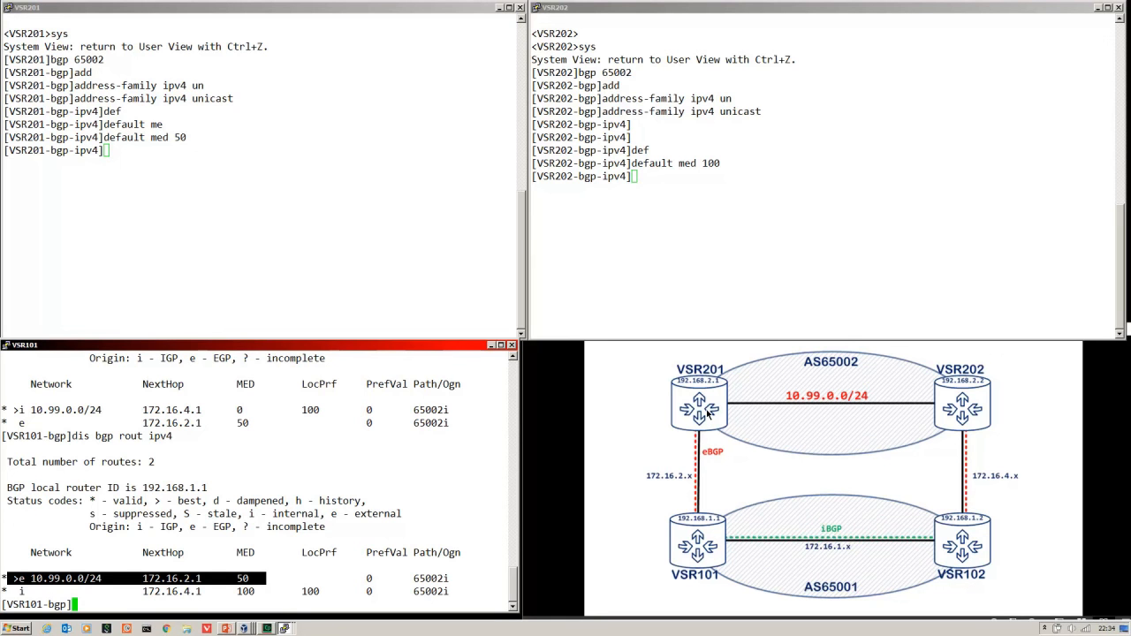
mouse_move(700, 500)
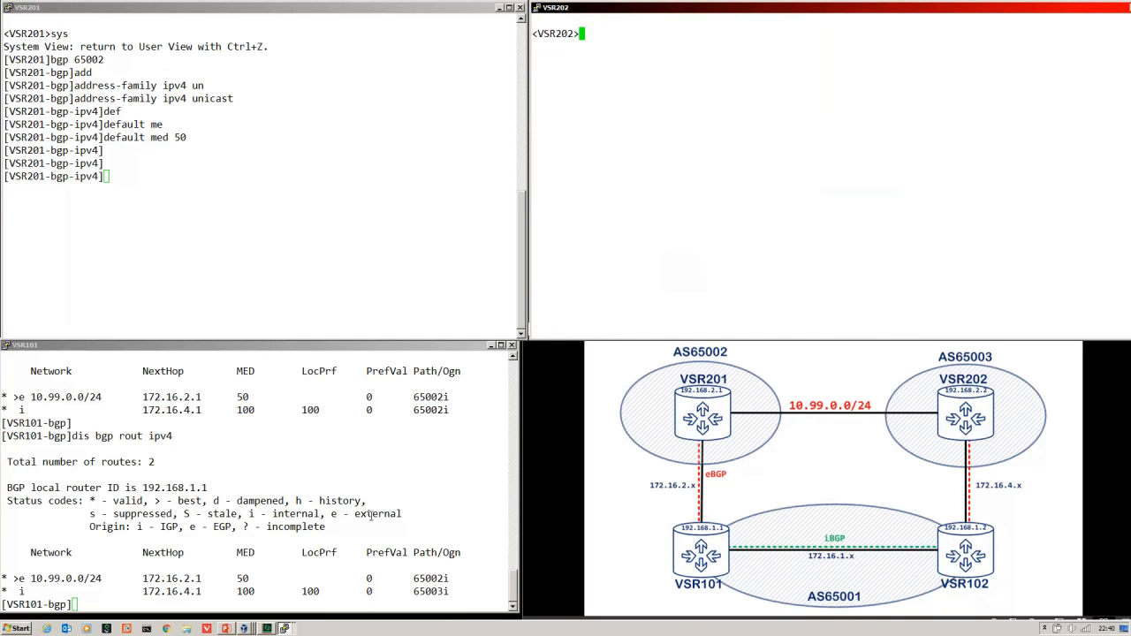
mouse_move(429, 503)
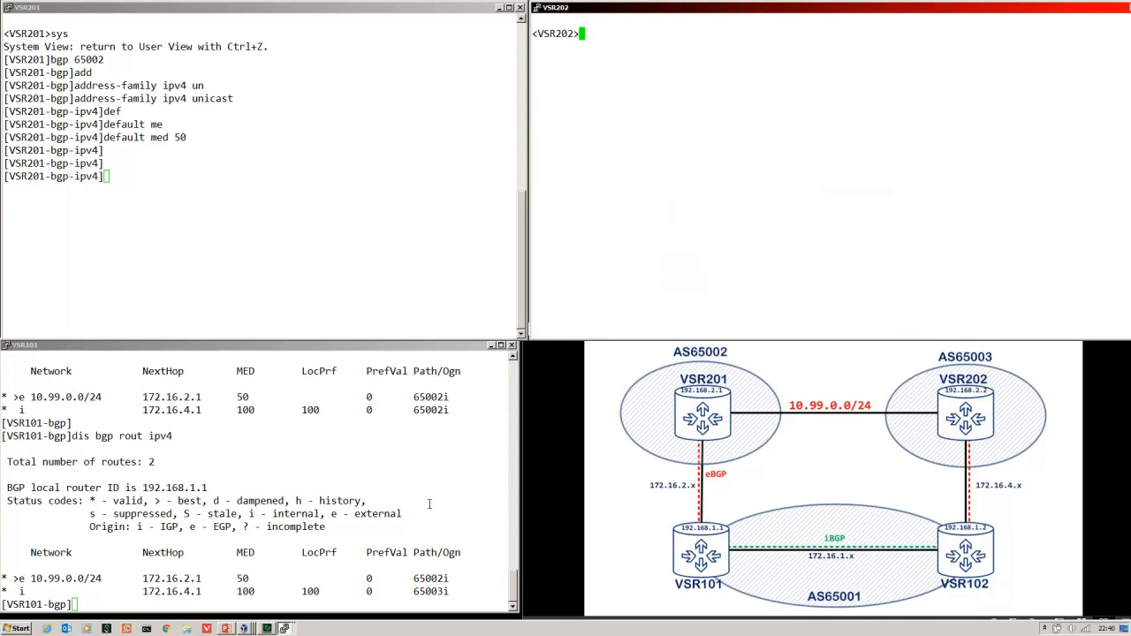
mouse_move(480, 486)
type("sys")
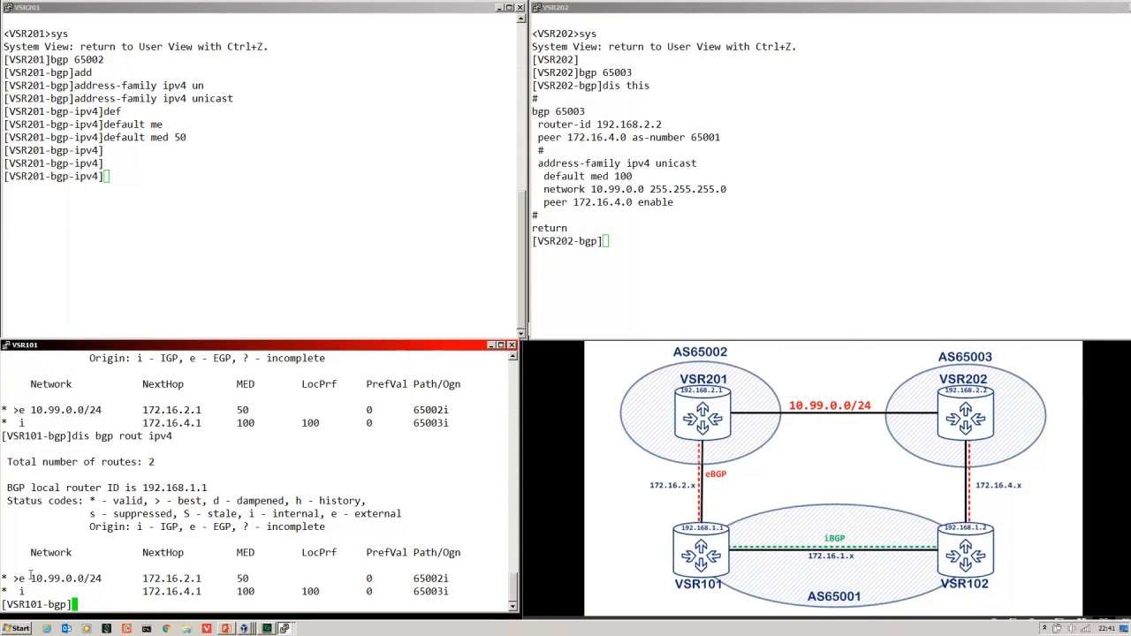
mouse_move(806, 502)
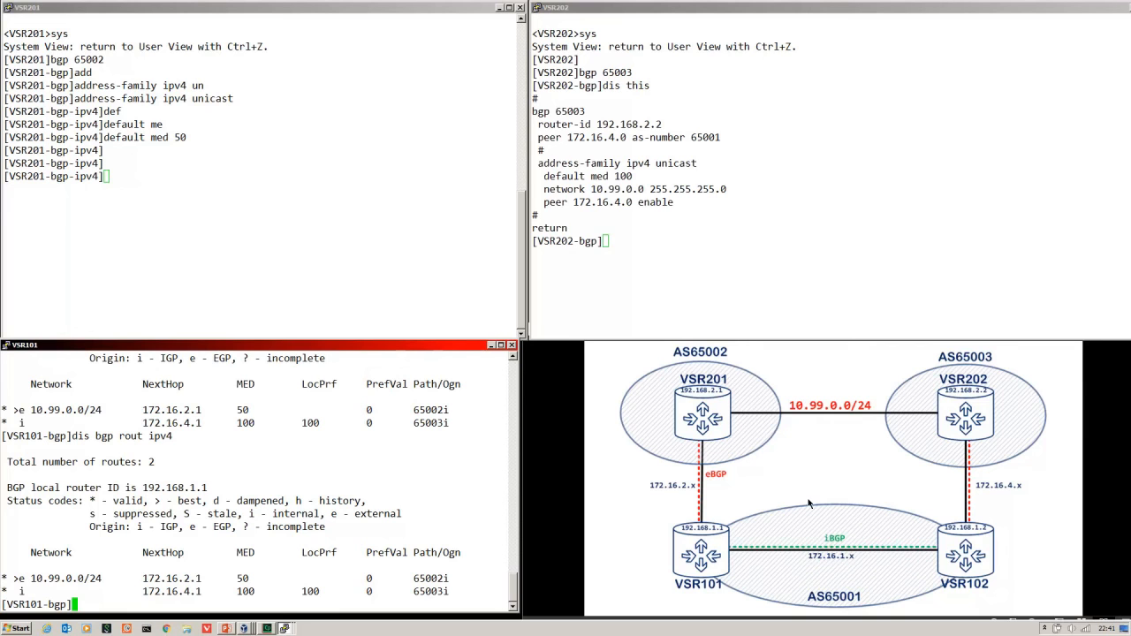
mouse_move(750, 430)
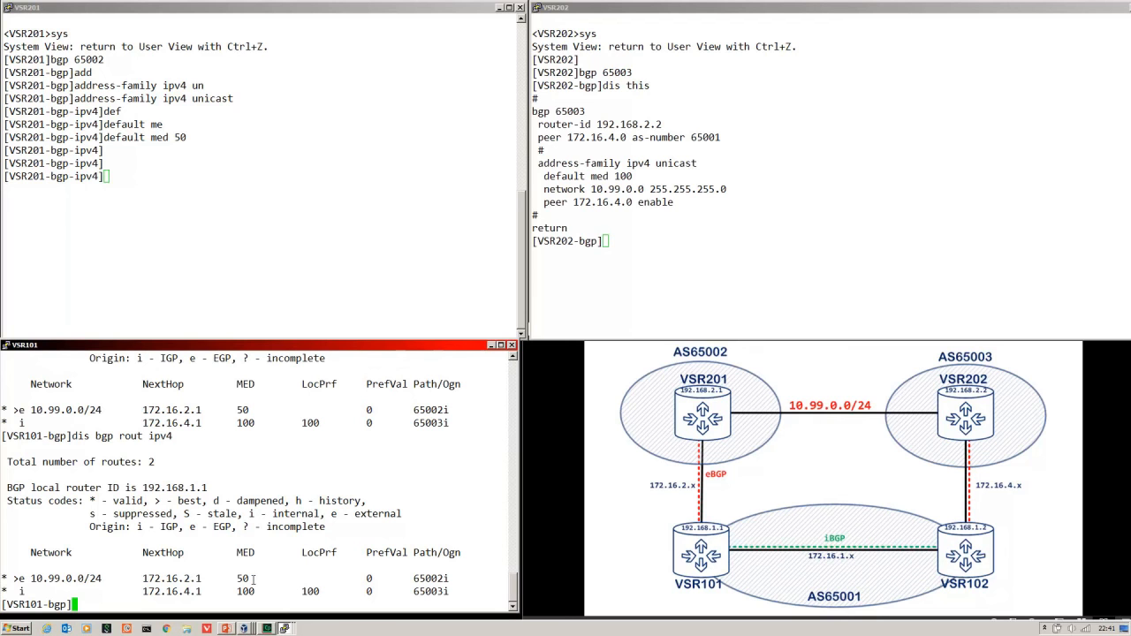
double_click(240, 577)
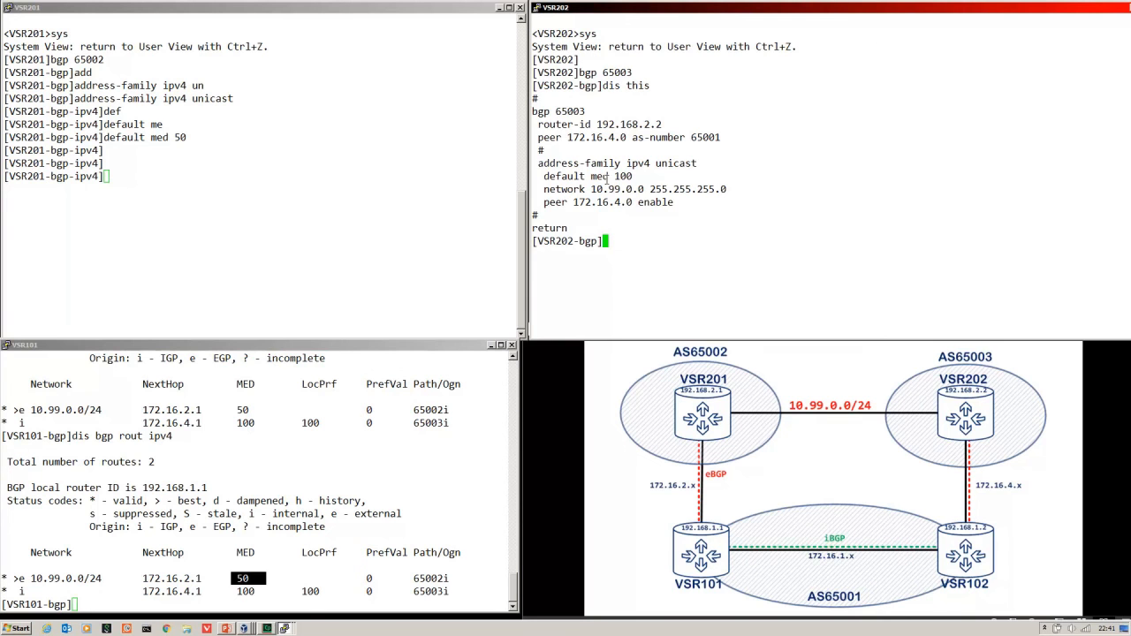
mouse_move(671, 226)
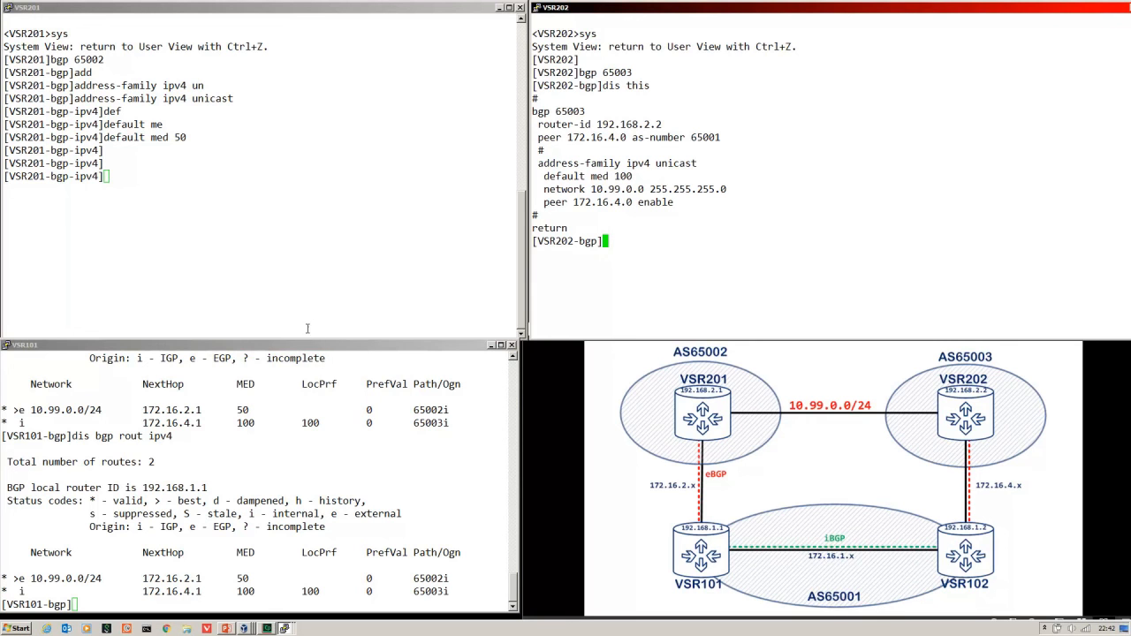
mouse_move(289, 286)
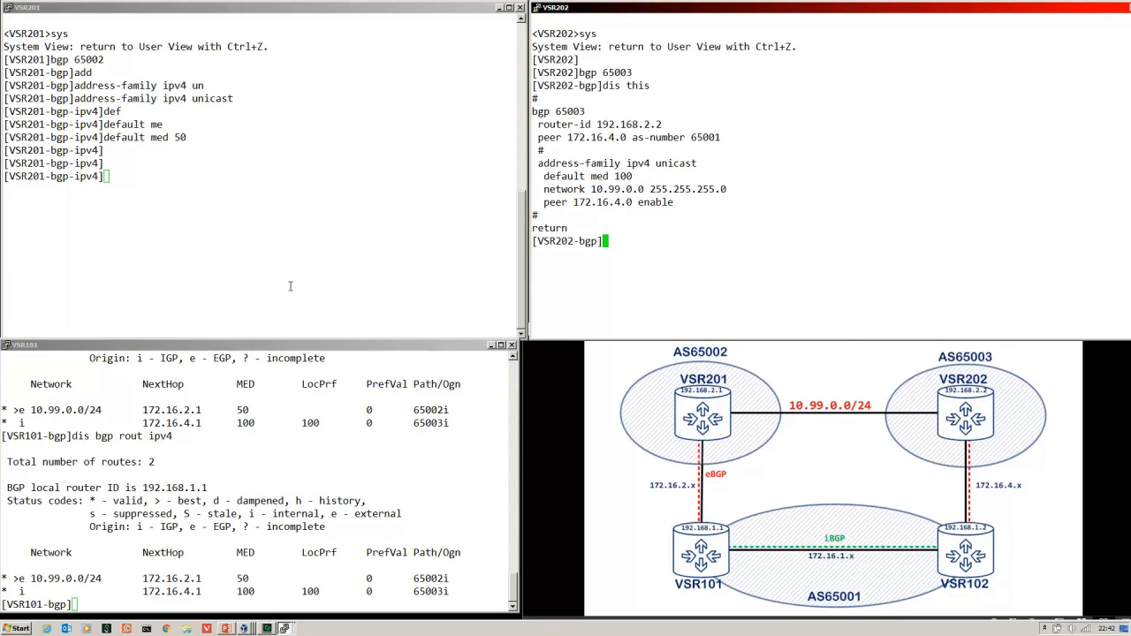
mouse_move(280, 240)
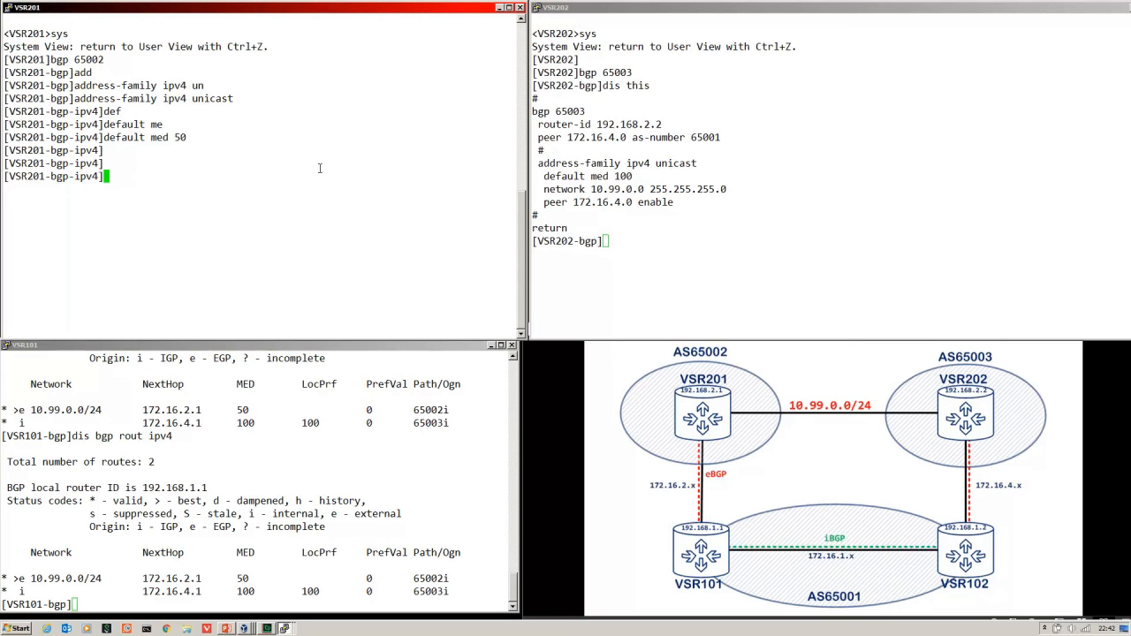
Step: Set VSR201's default MED to 101
type("default m")
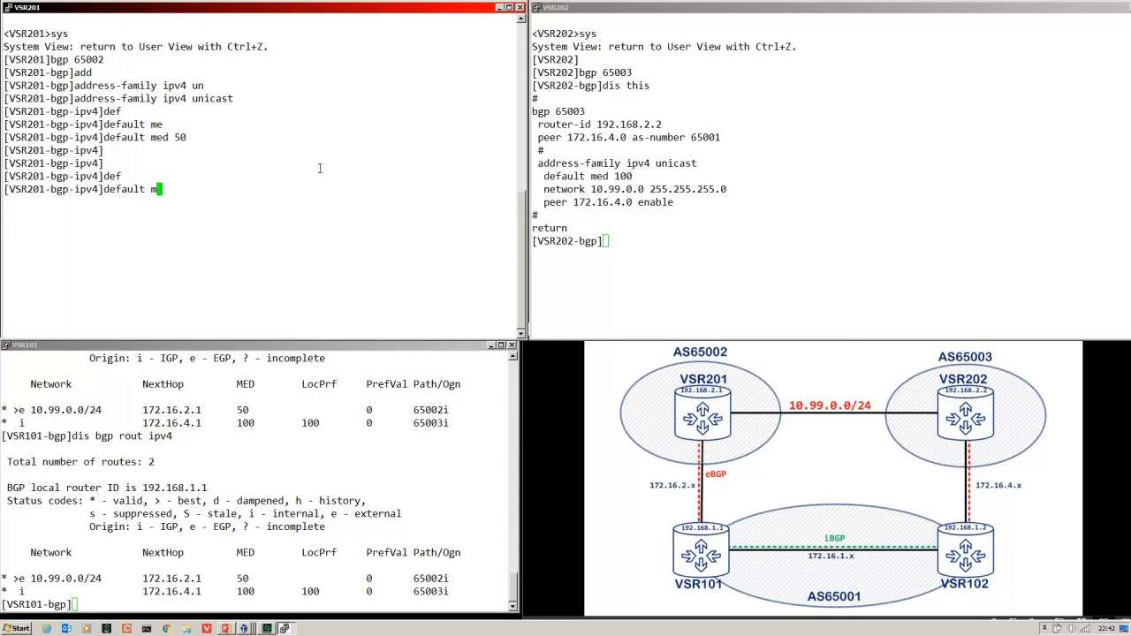
type("ed 101")
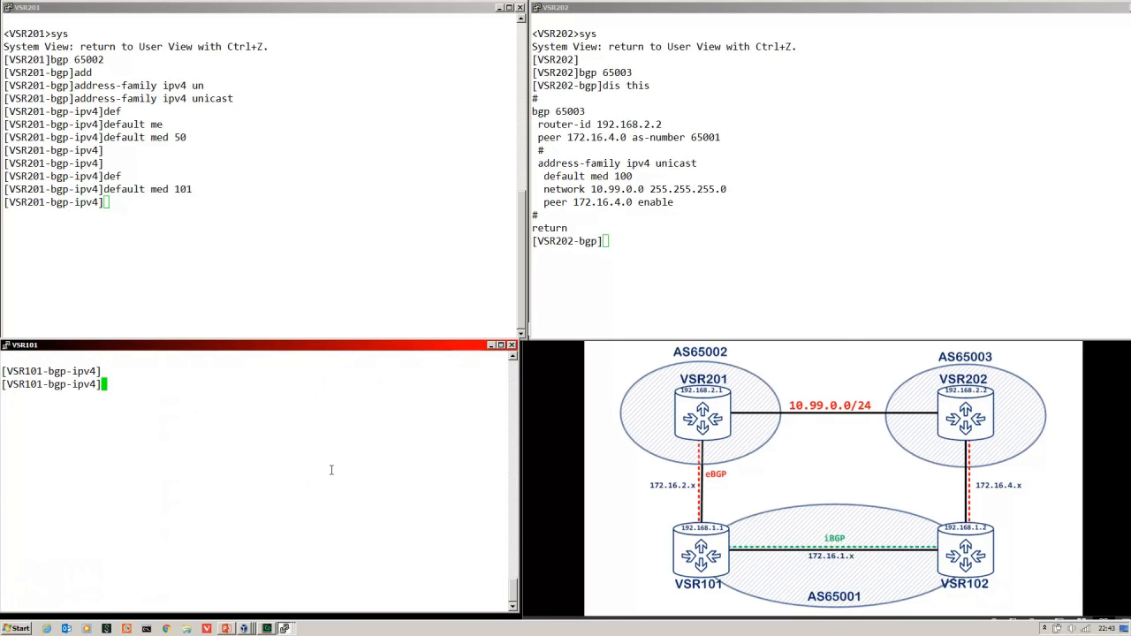
mouse_move(454, 577)
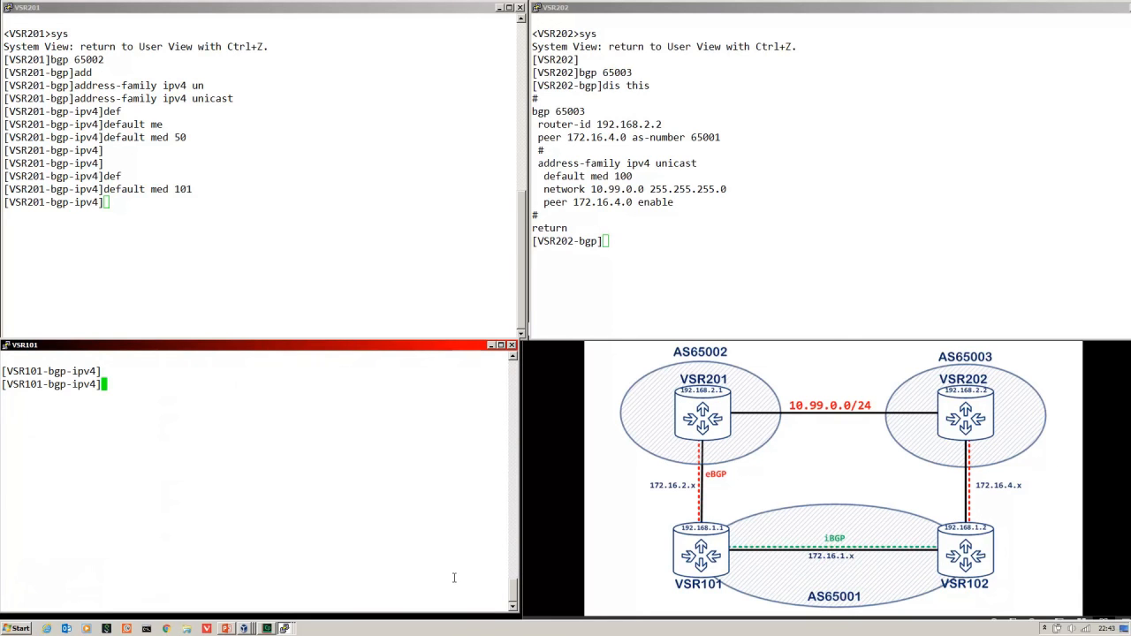
Step: Enable compare-different-as-med on VSR101 and redisplay the BGP IPv4 routing table
type("compare-different-as-med")
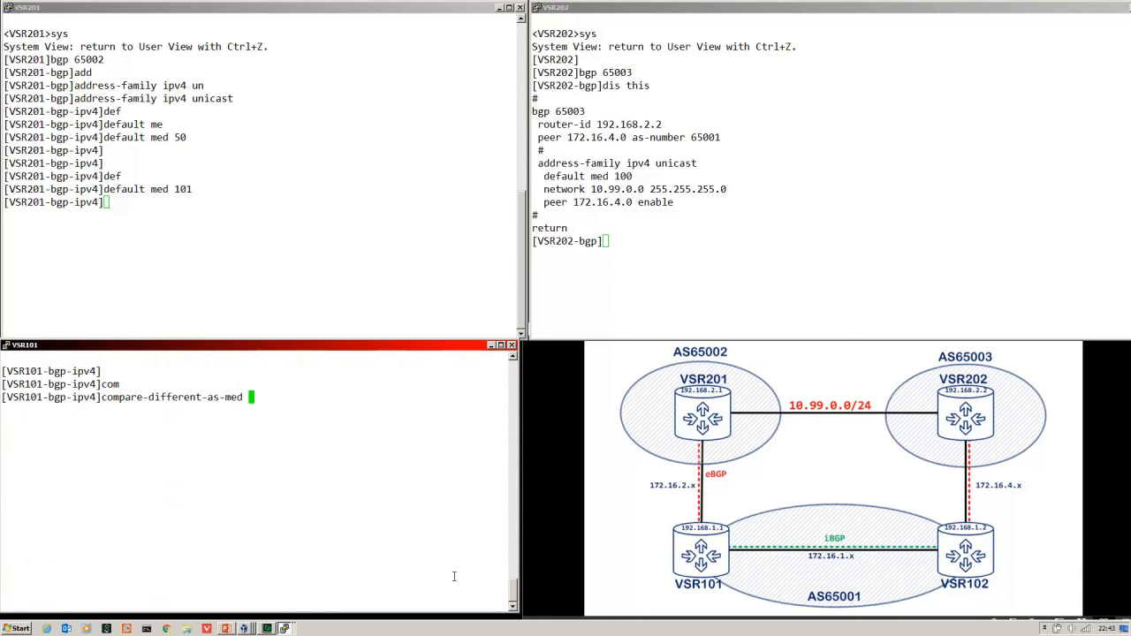
key("enter")
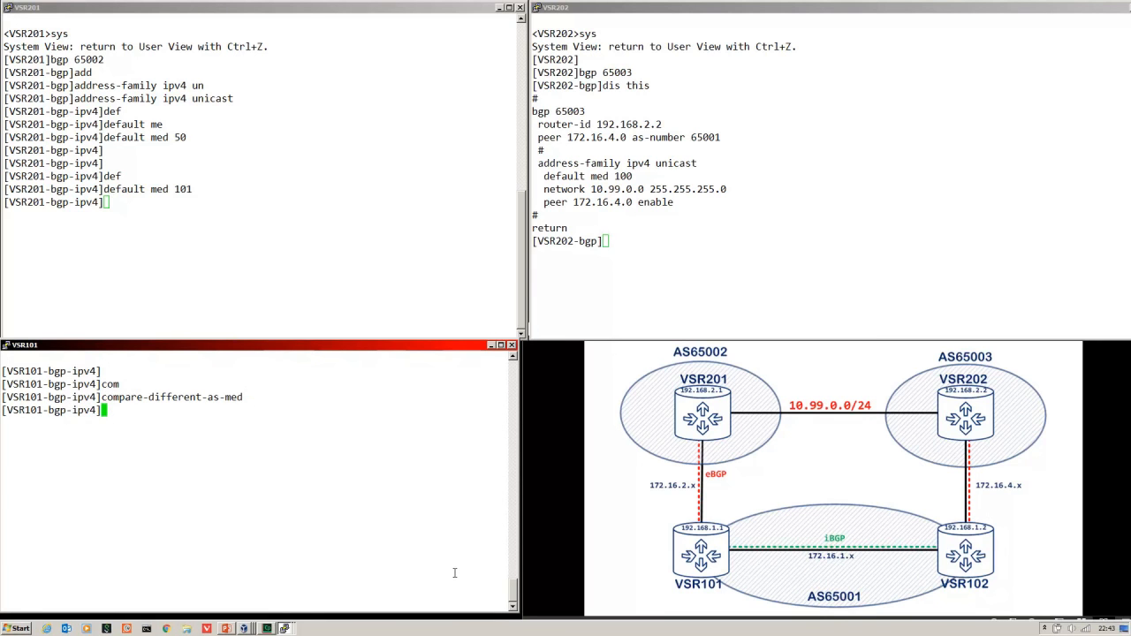
type("dis bgp rout ipv4")
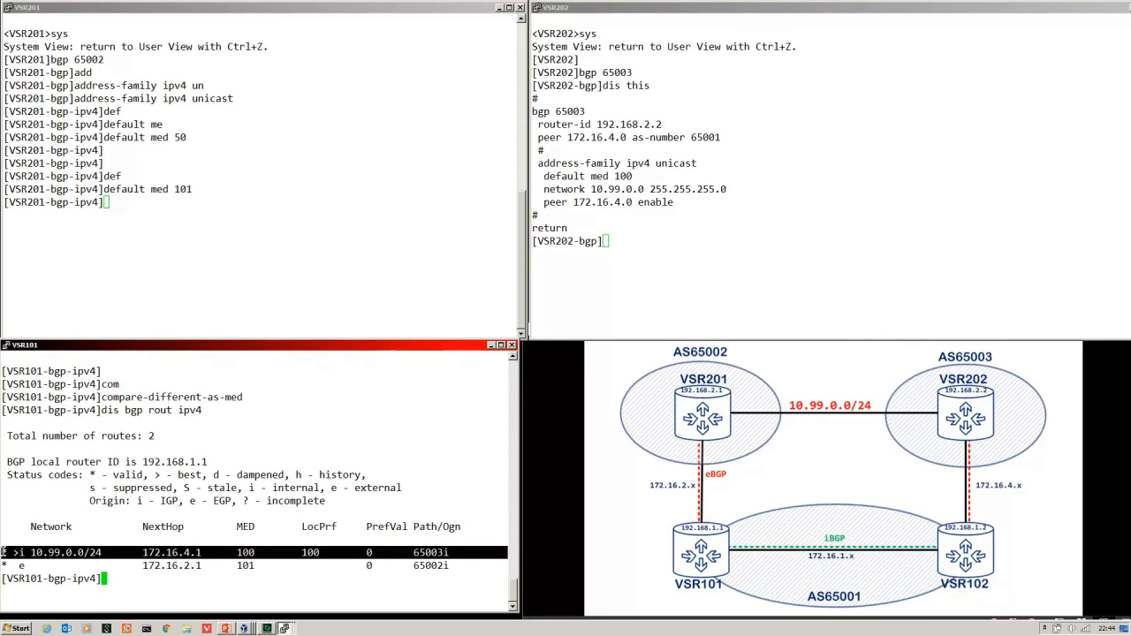
mouse_move(1004, 495)
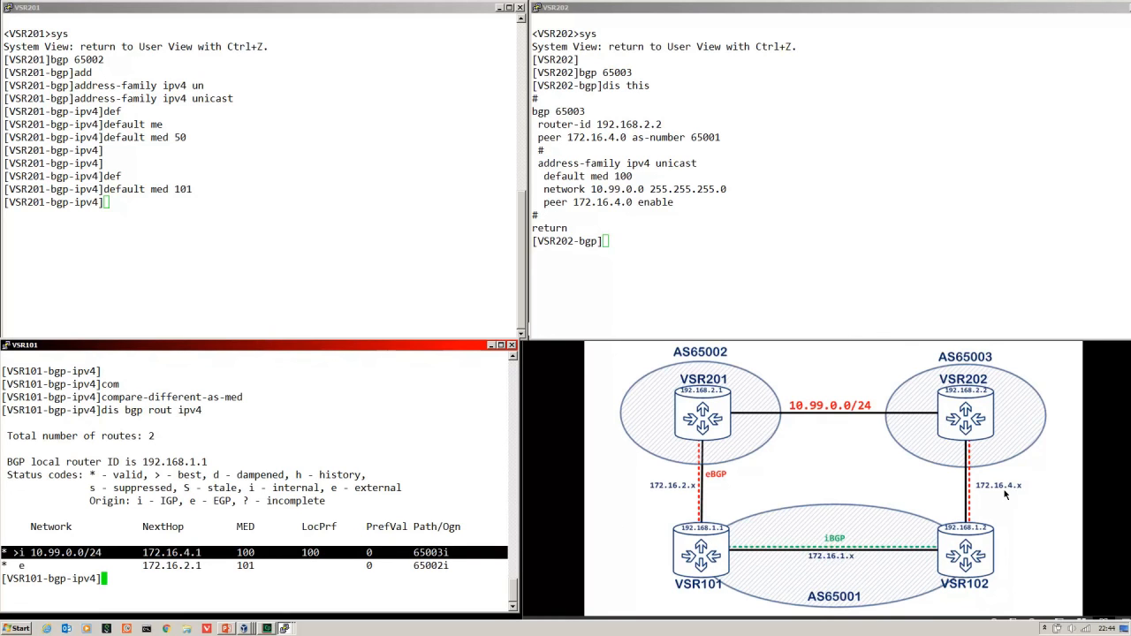
mouse_move(965, 389)
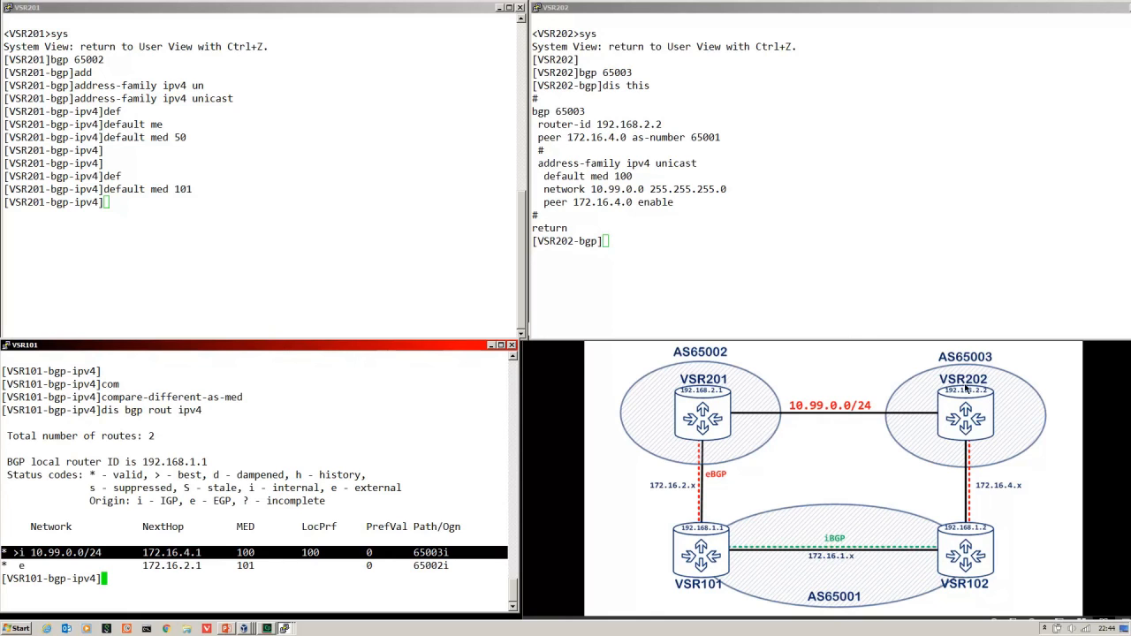
mouse_move(307, 551)
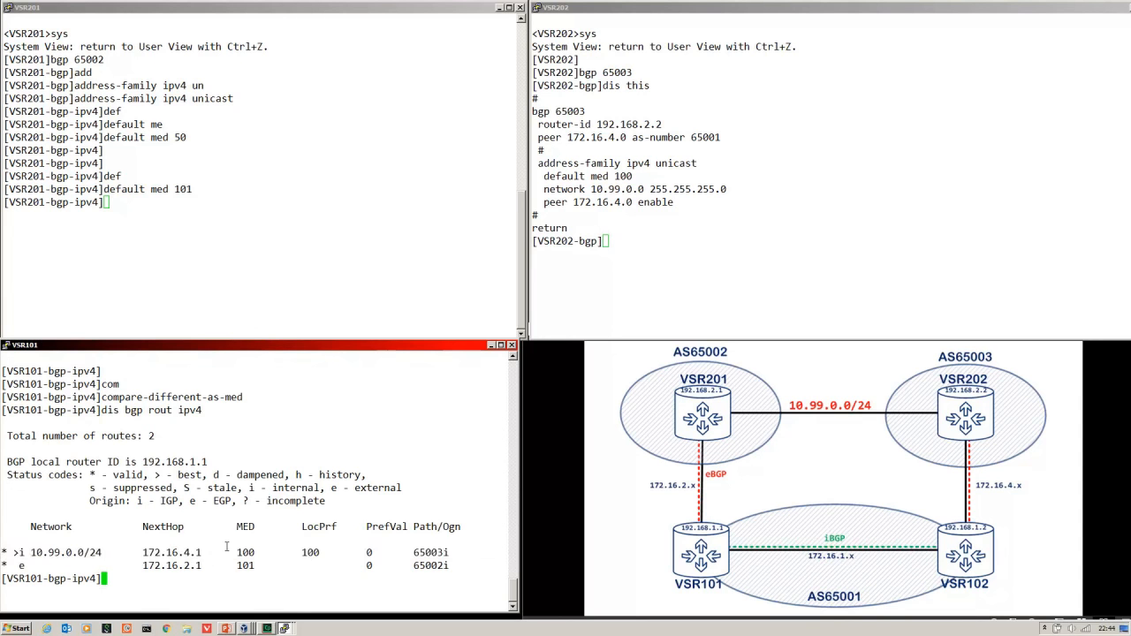
mouse_move(855, 382)
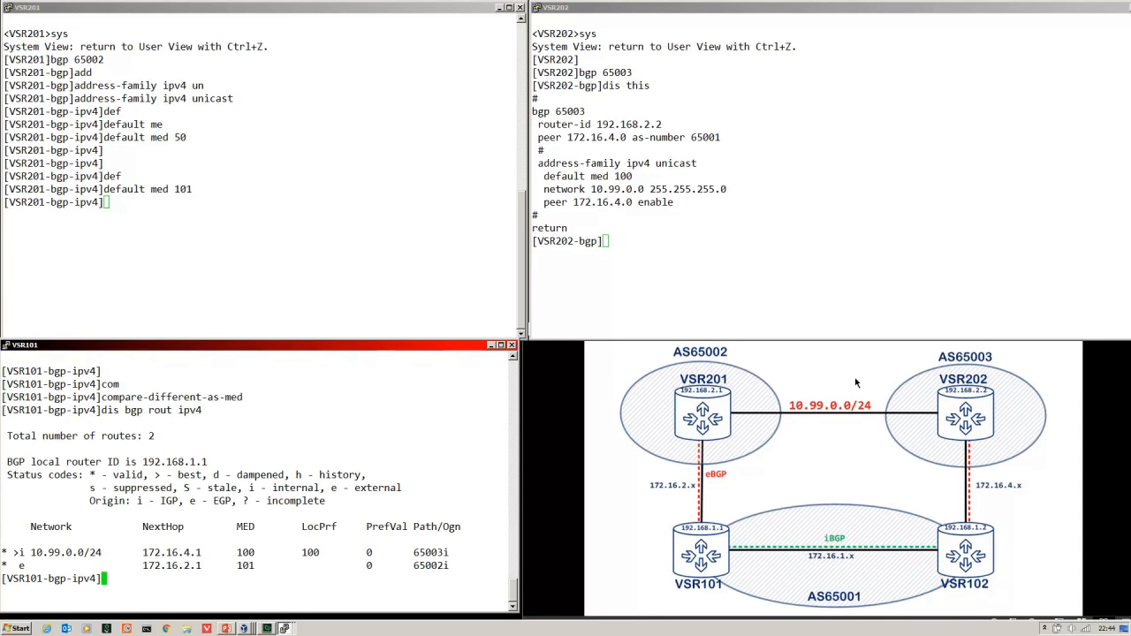
mouse_move(733, 382)
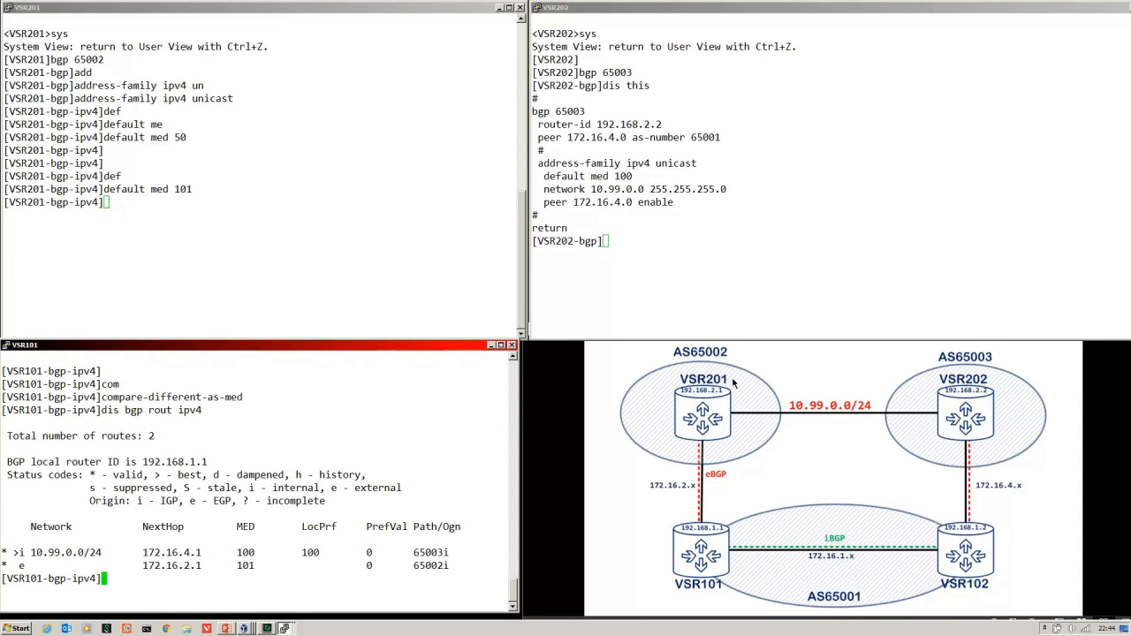